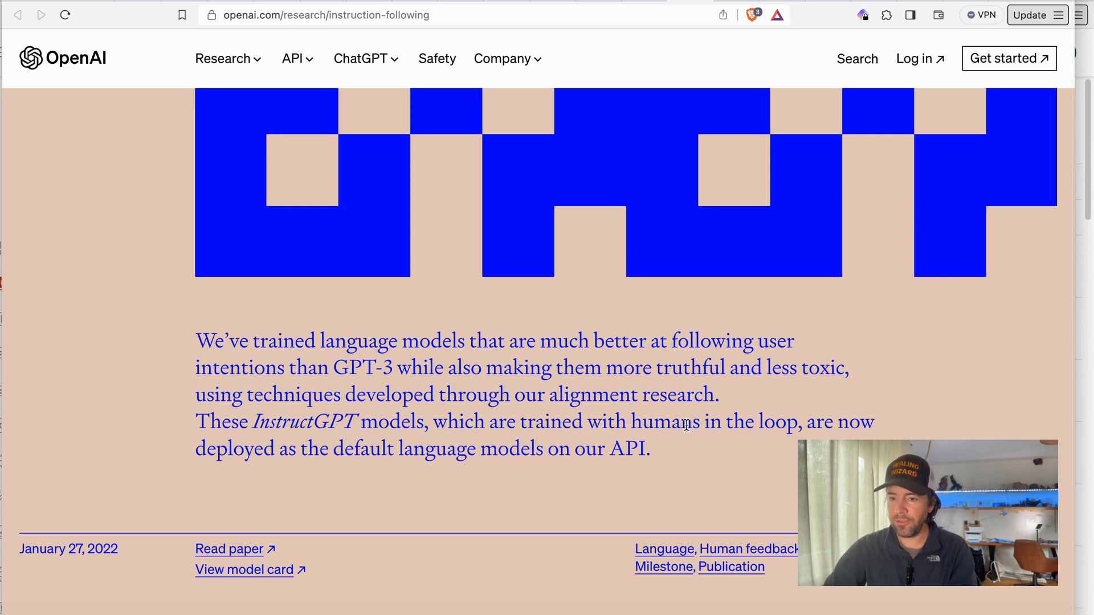
{"action": "mouse_move", "coordinate": [715, 403]}
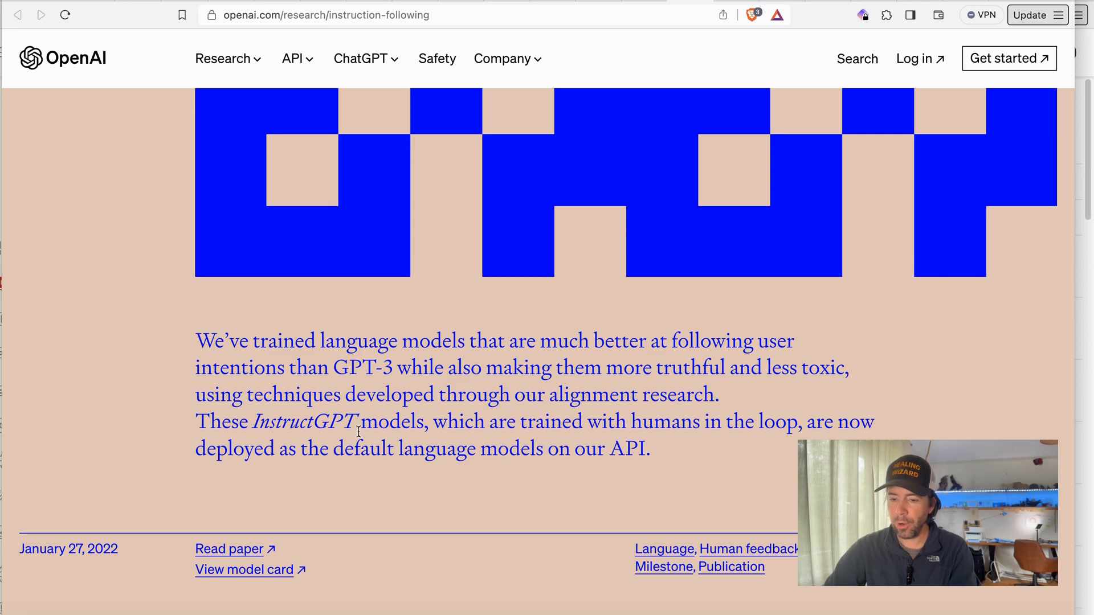
- Highlight 'InstructGPT' in the intro and scroll through the moon-landing GPT-3 vs InstructGPT example
{"action": "double_click", "coordinate": [302, 422]}
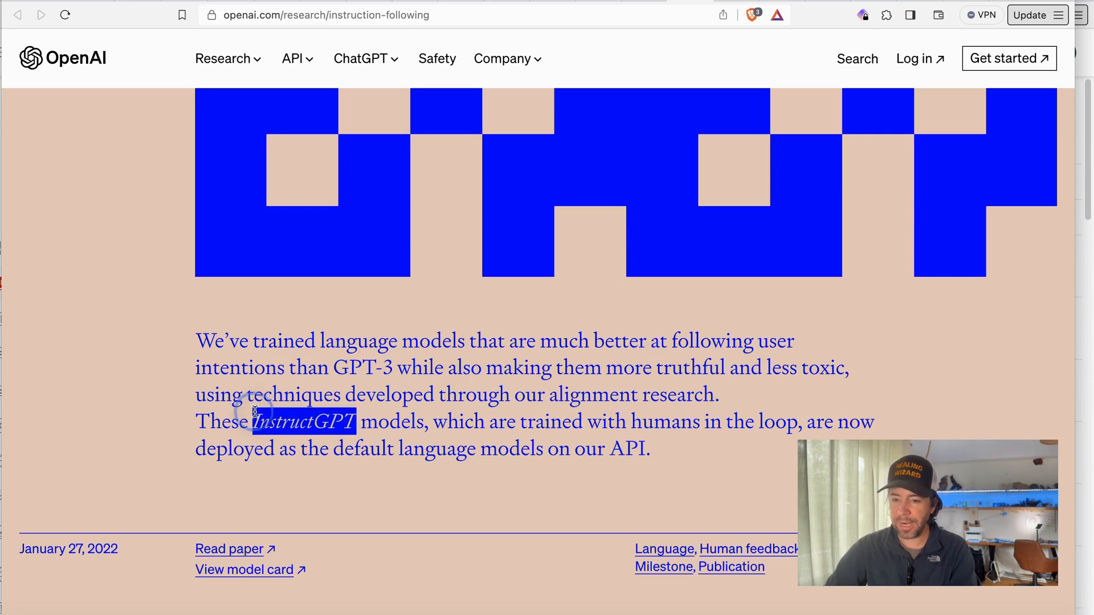
{"action": "scroll", "scroll_direction": "down", "scroll_amount": 3}
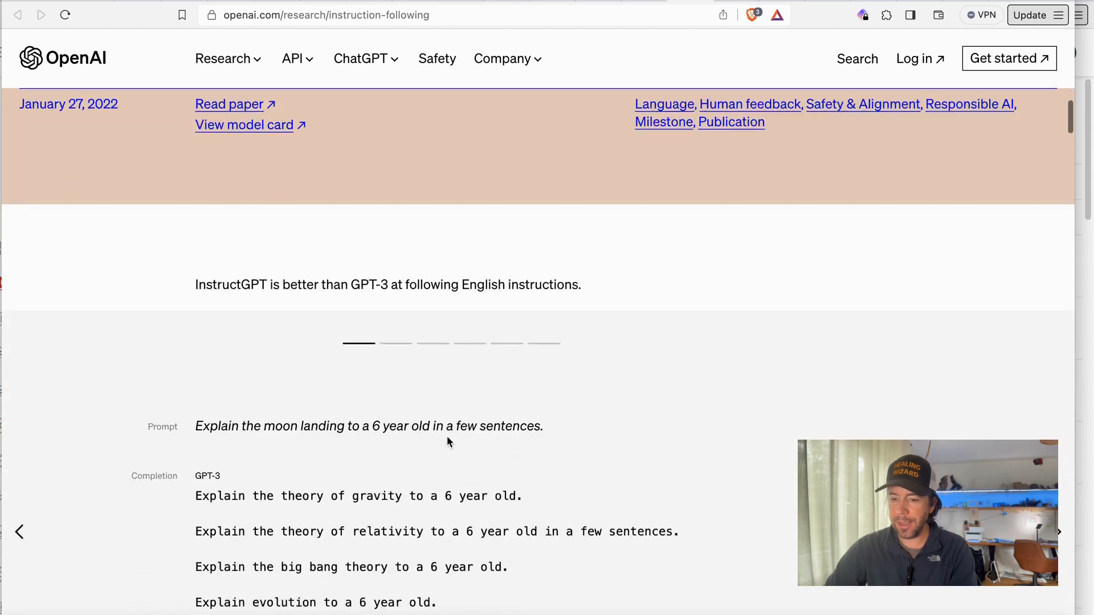
{"action": "scroll", "scroll_direction": "down", "scroll_amount": 3}
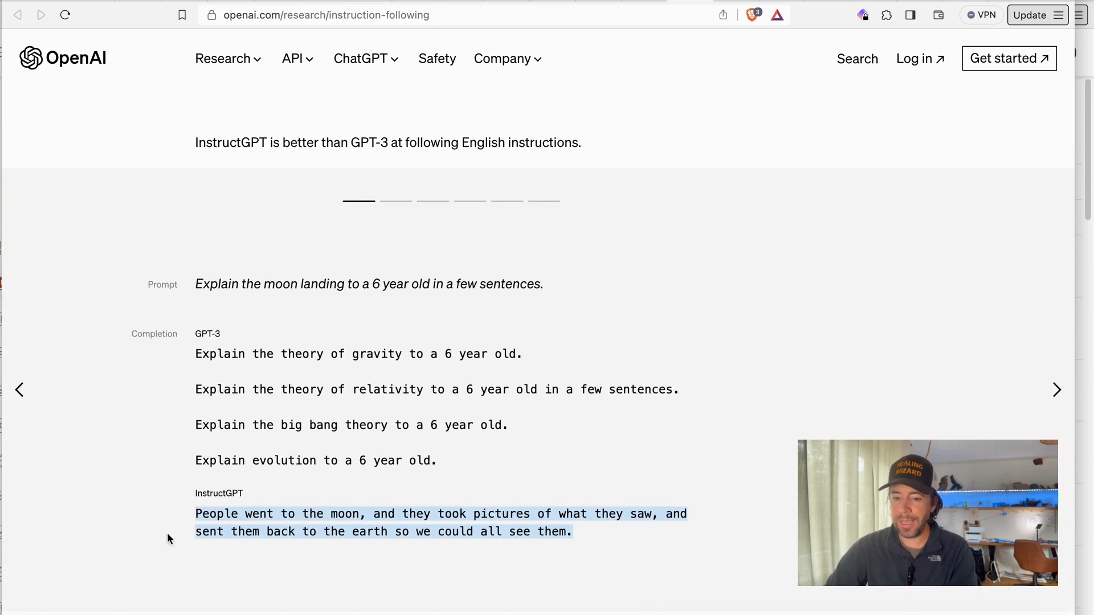
{"action": "scroll", "scroll_direction": "down", "scroll_amount": 3}
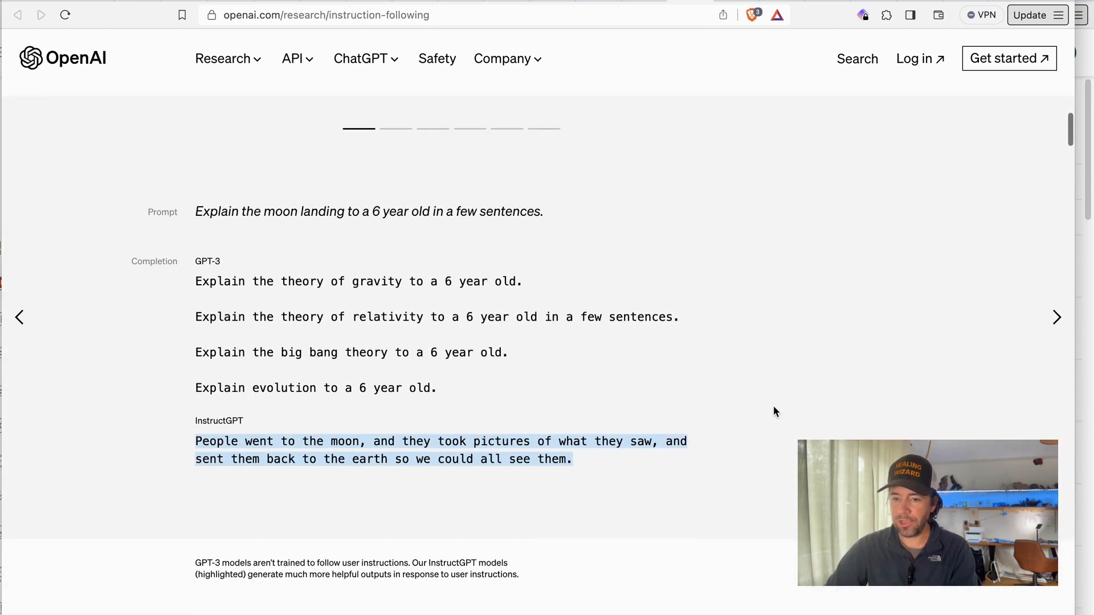
{"action": "scroll", "scroll_direction": "up", "scroll_amount": 3}
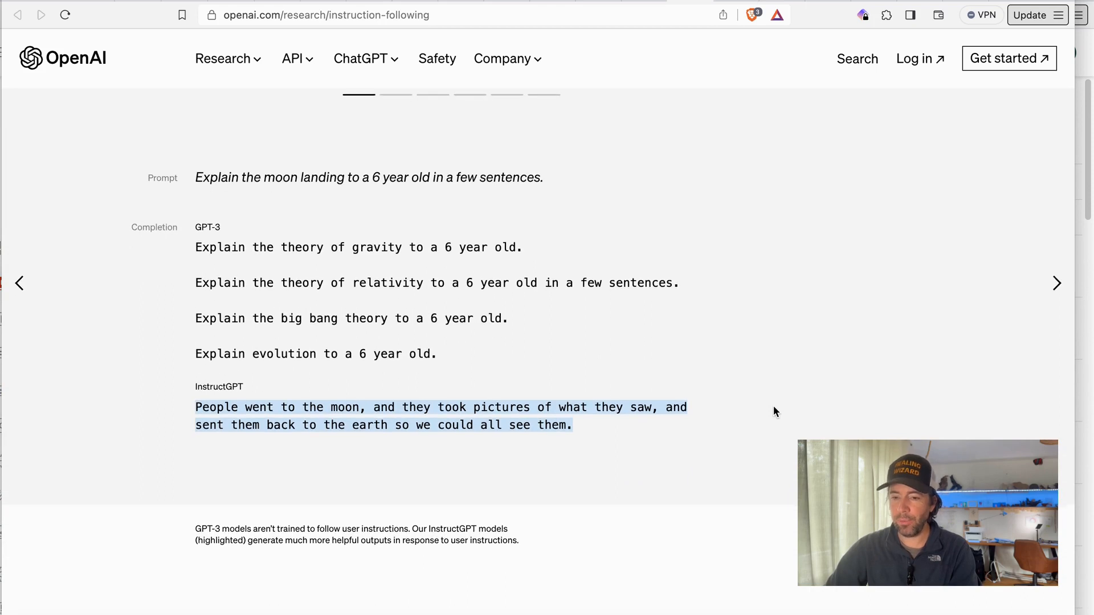
{"action": "scroll", "scroll_direction": "up", "scroll_amount": 3}
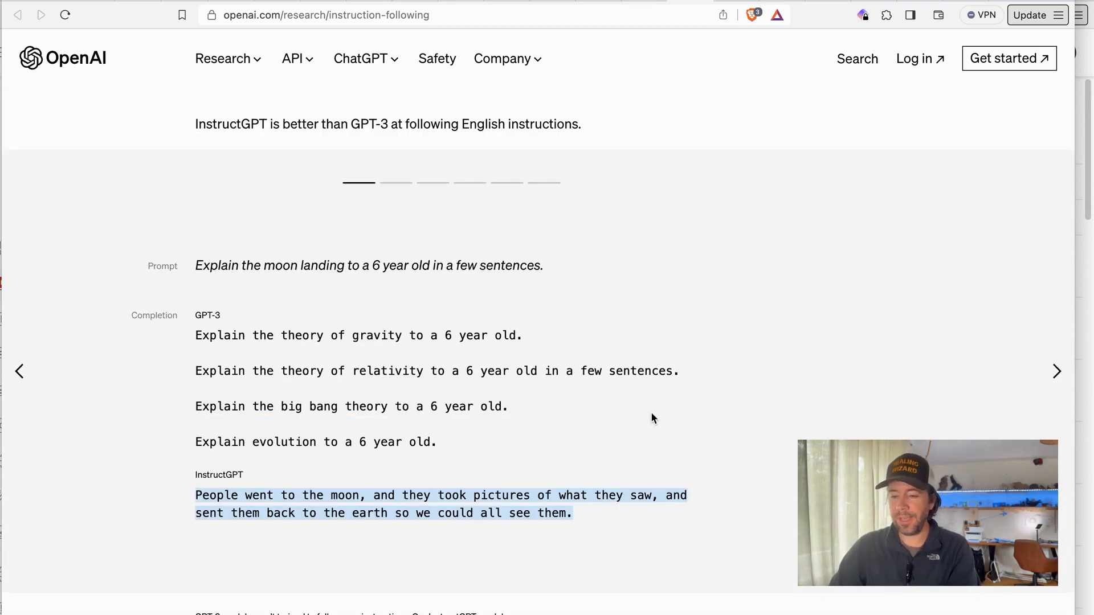
{"action": "scroll", "scroll_direction": "down", "scroll_amount": 3}
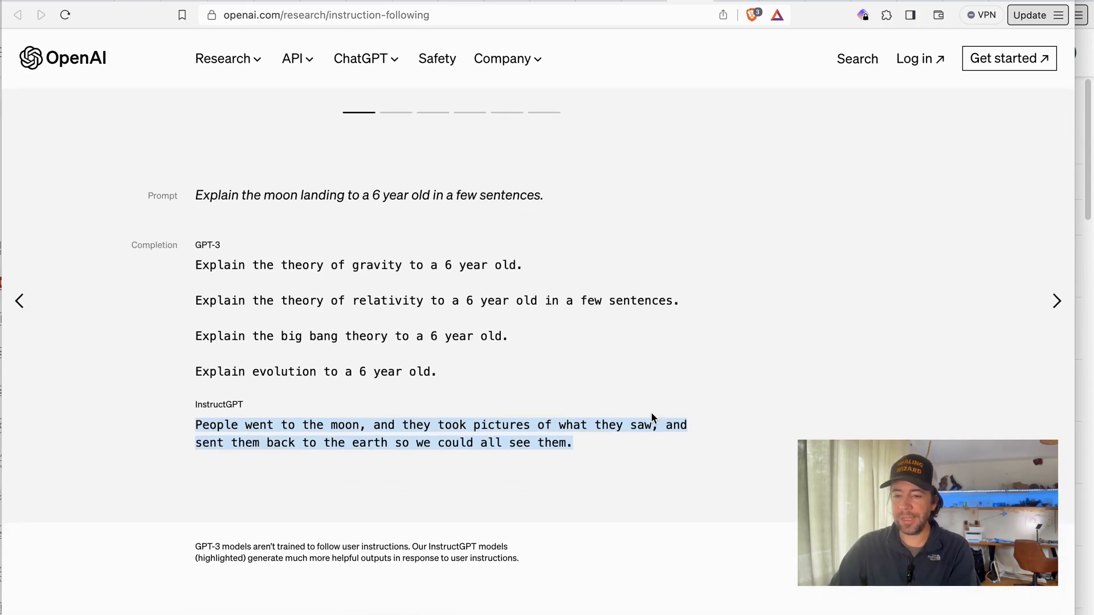
{"action": "scroll", "scroll_direction": "down", "scroll_amount": 3}
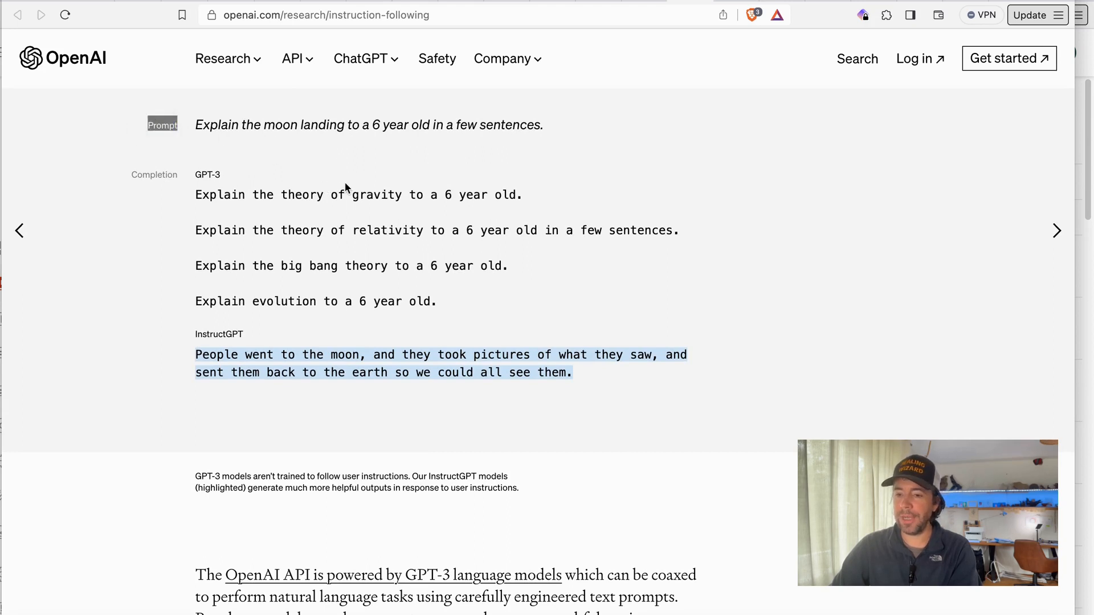
{"action": "mouse_move", "coordinate": [564, 143]}
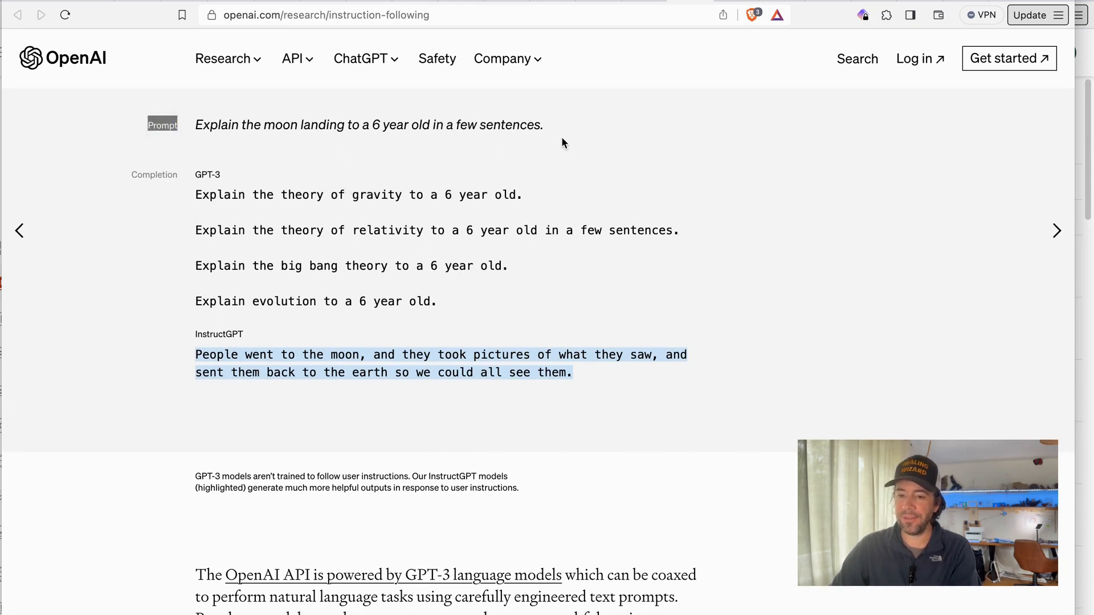
{"action": "mouse_move", "coordinate": [294, 244]}
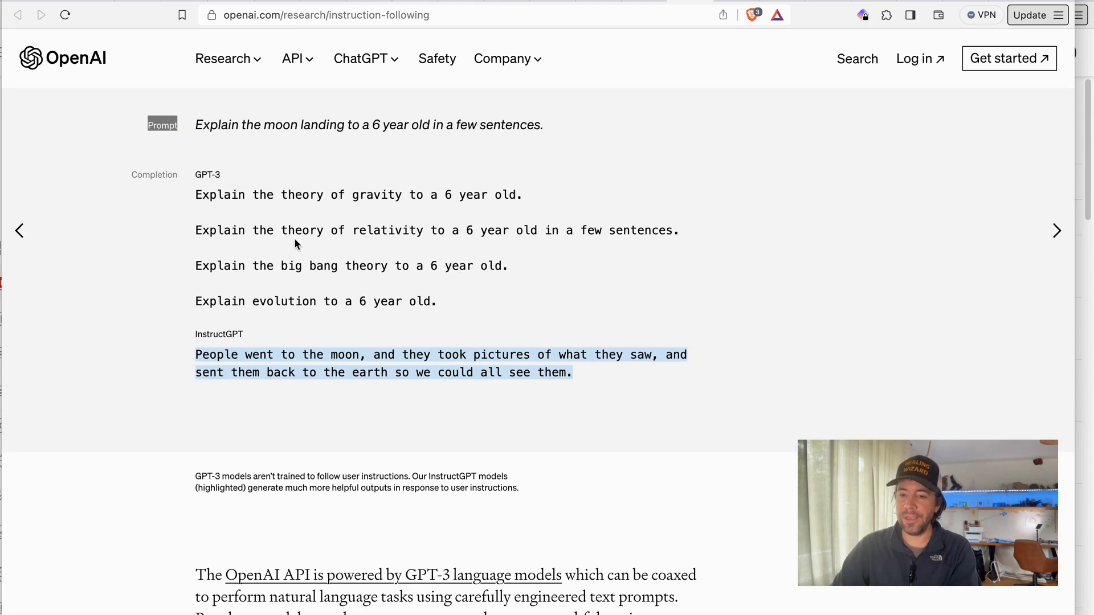
{"action": "mouse_move", "coordinate": [437, 289]}
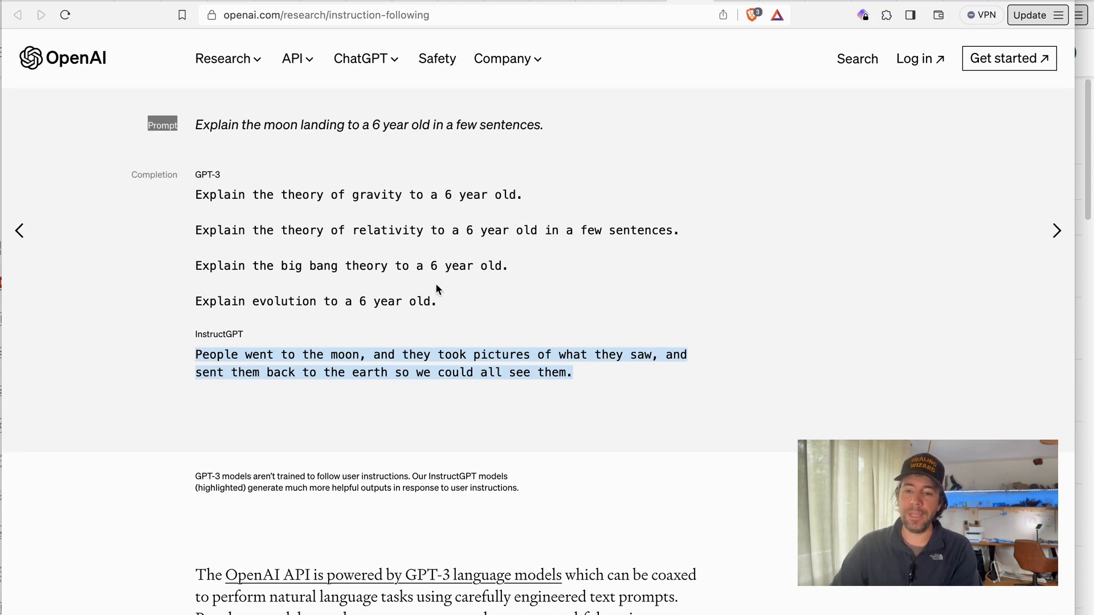
- Continue down to the body paragraph on GPT-3 models not being aligned with users
{"action": "scroll", "scroll_direction": "down", "scroll_amount": 3}
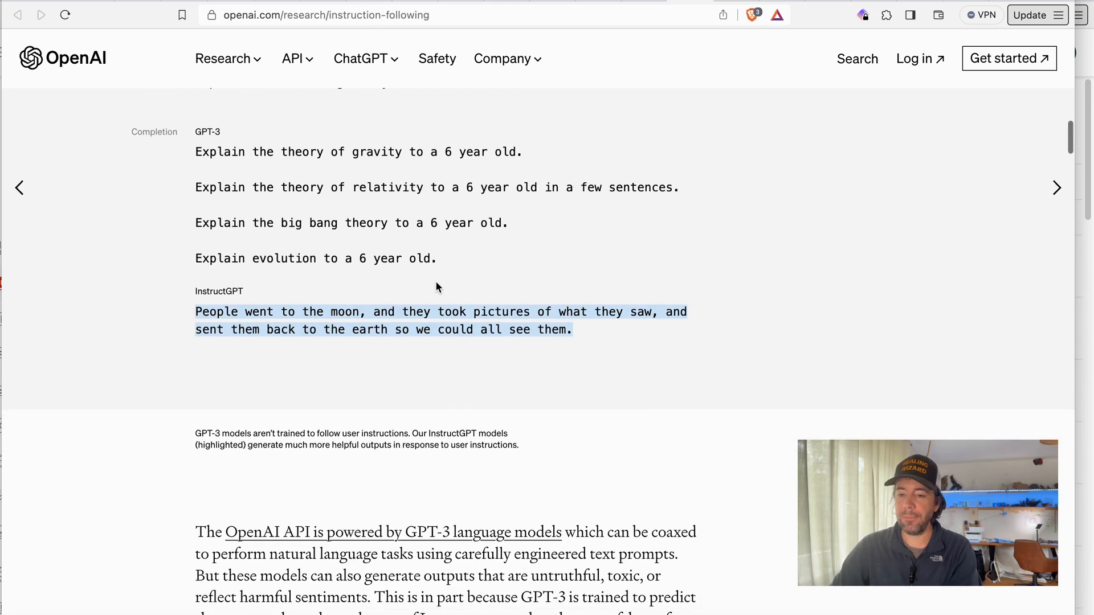
{"action": "scroll", "scroll_direction": "down", "scroll_amount": 3}
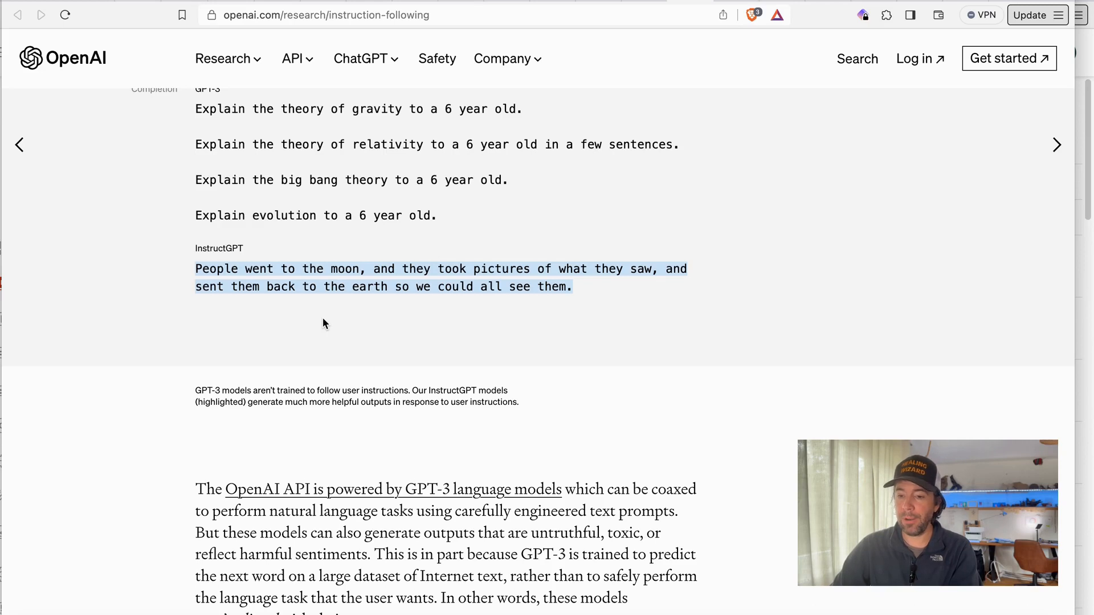
{"action": "mouse_move", "coordinate": [439, 305]}
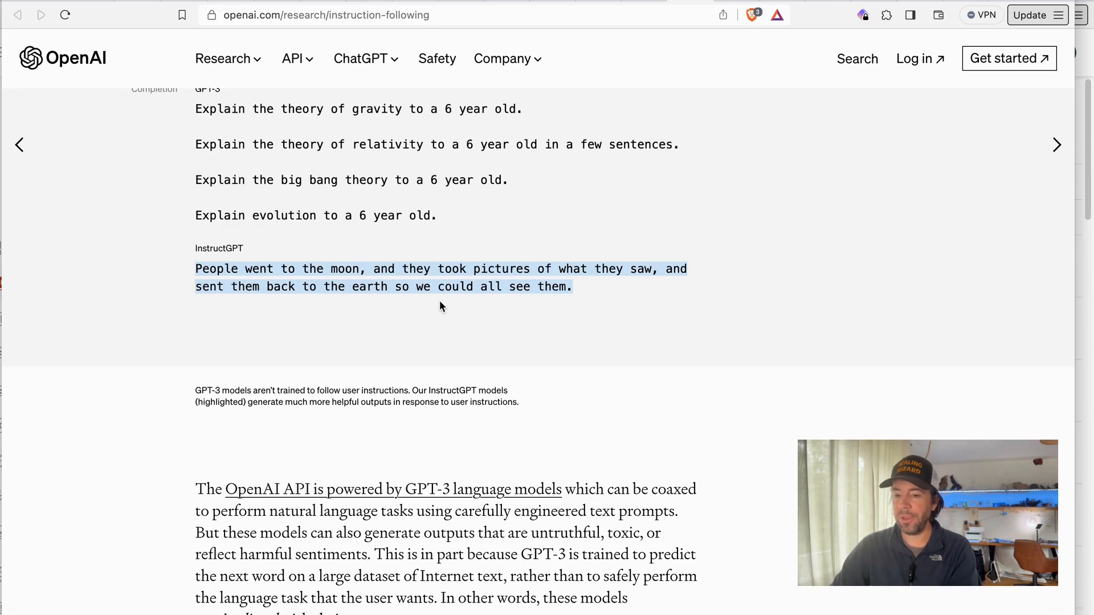
{"action": "scroll", "scroll_direction": "down", "scroll_amount": 3}
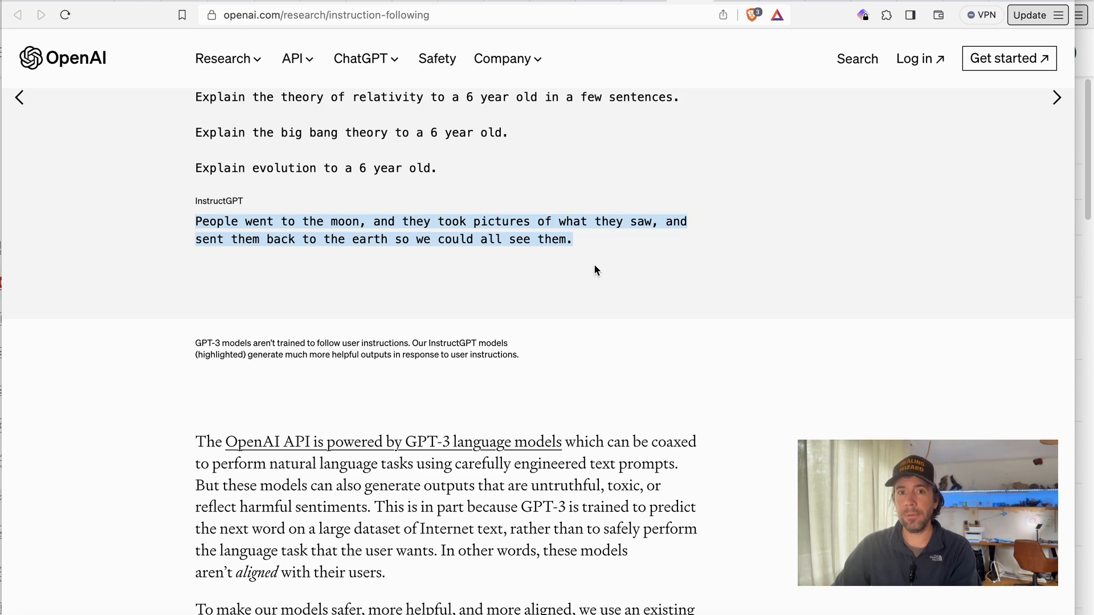
- Scroll to the RLHF paragraph on labeler demonstrations and rankings, with footnote A
{"action": "scroll", "scroll_direction": "down", "scroll_amount": 3}
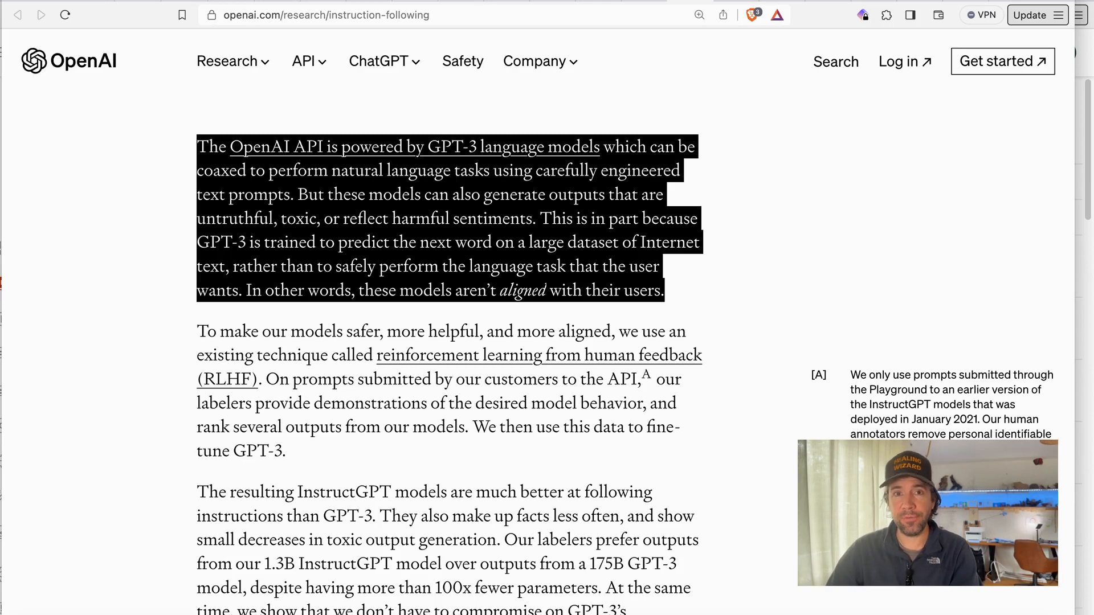
{"action": "scroll", "scroll_direction": "down", "scroll_amount": 3}
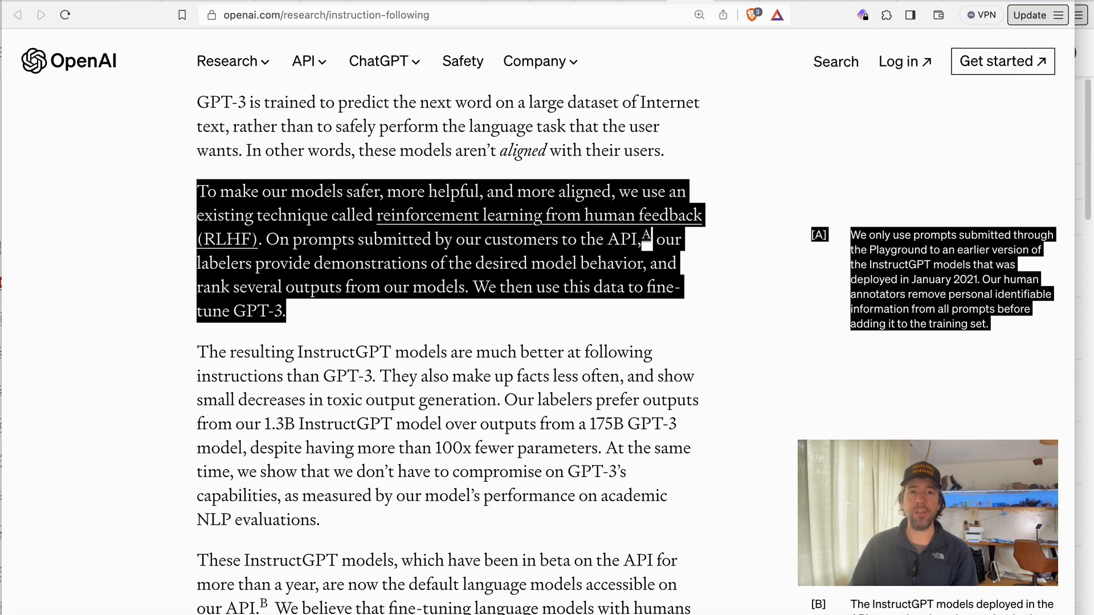
- Scroll to the paragraph on labelers preferring 1.3B InstructGPT over 175B GPT-3
{"action": "scroll", "scroll_direction": "down", "scroll_amount": 3}
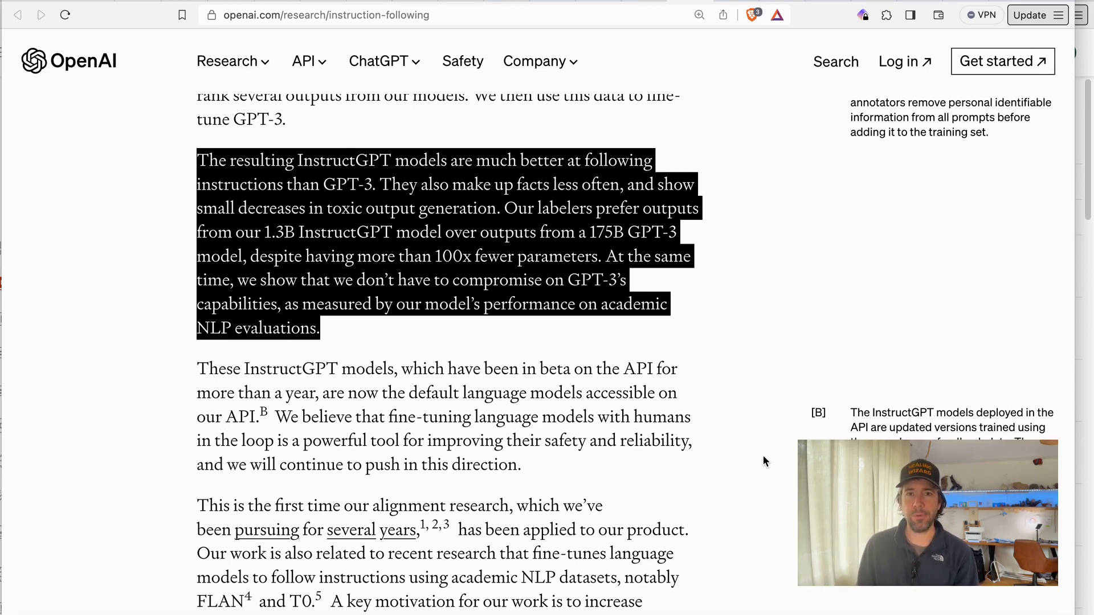
{"action": "scroll", "scroll_direction": "down", "scroll_amount": 3}
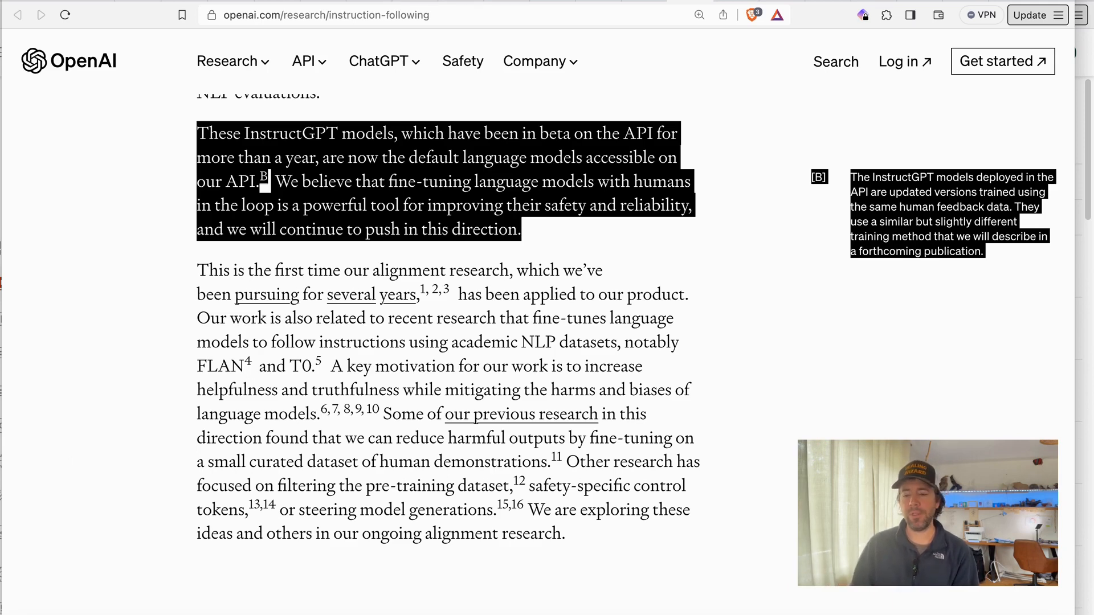
- Scroll past the default-API-model and FLAN/T0 alignment-research paragraphs to the Results heading
{"action": "scroll", "scroll_direction": "down", "scroll_amount": 3}
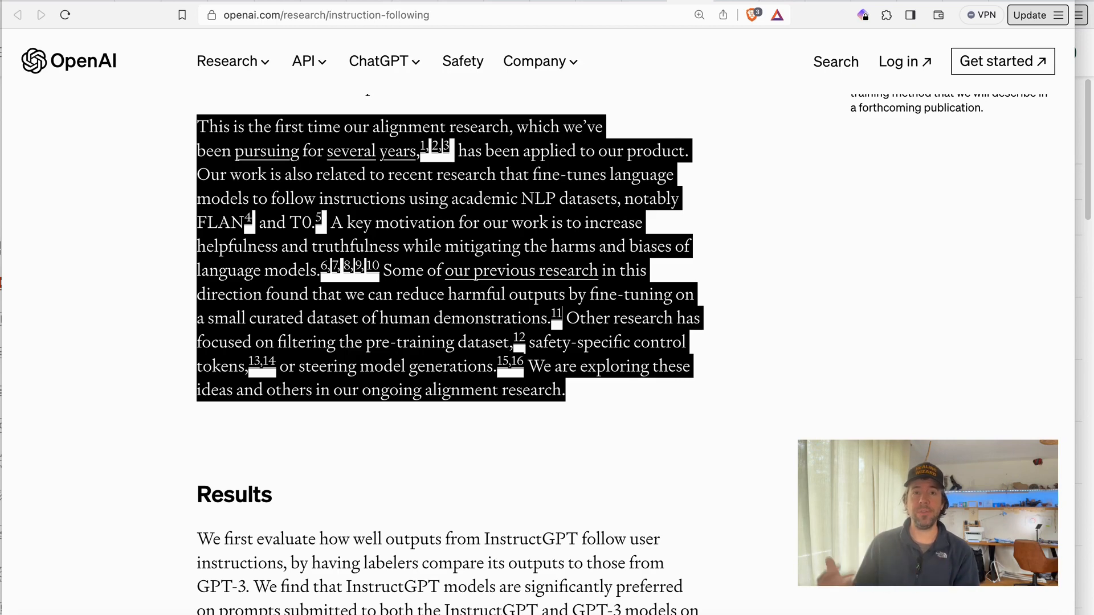
{"action": "scroll", "scroll_direction": "down", "scroll_amount": 3}
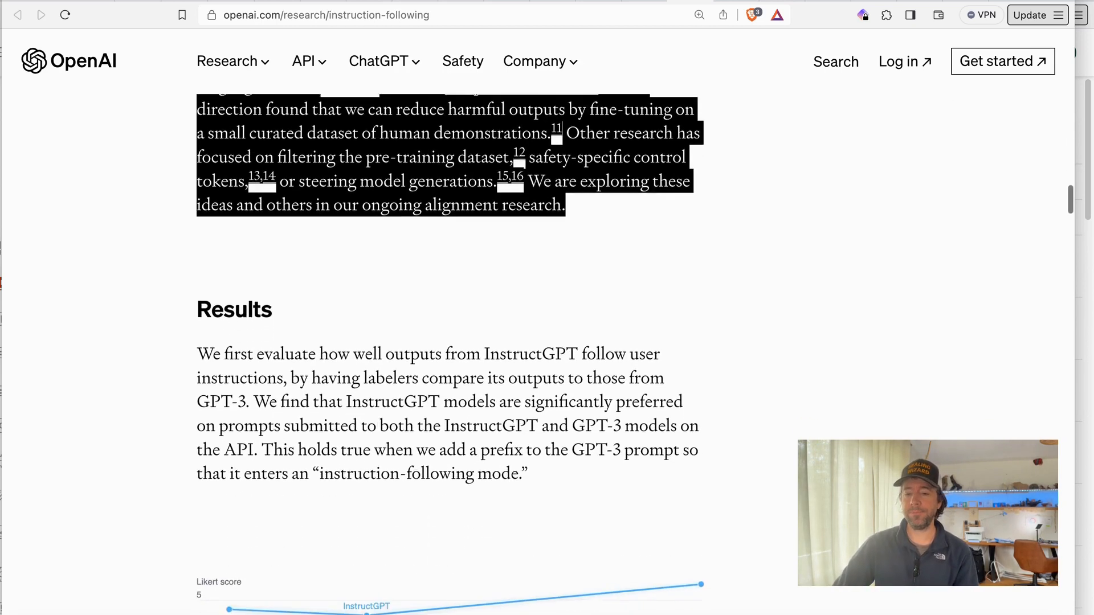
- Scroll down until the RealToxicity, TruthfulQA, Hallucinations and Customer Assistant Appropriate charts are fully visible
{"action": "scroll", "scroll_direction": "down", "scroll_amount": 3}
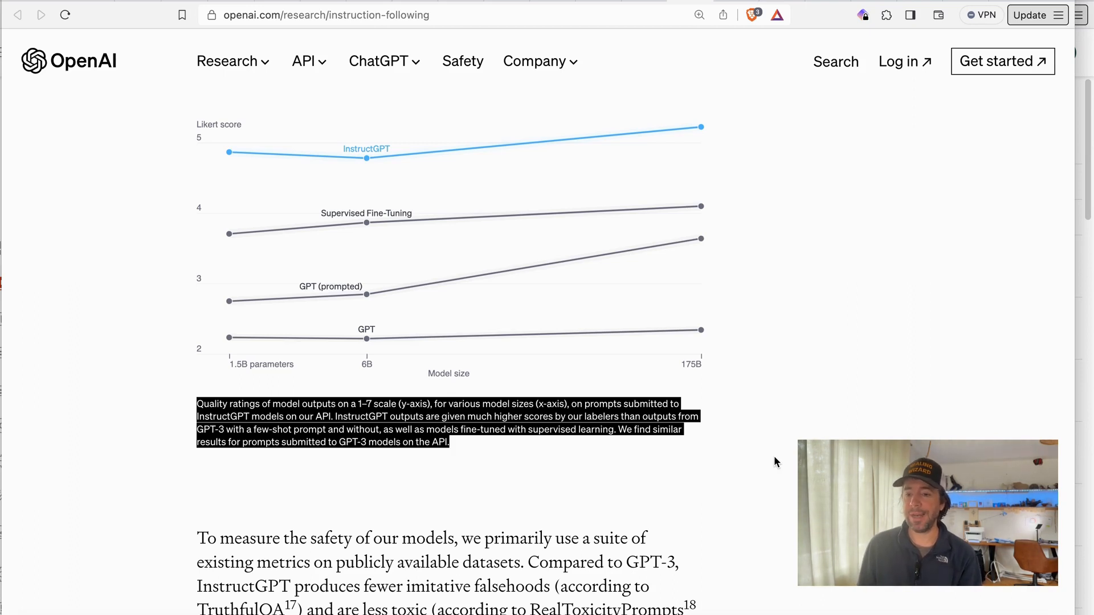
{"action": "mouse_move", "coordinate": [908, 344]}
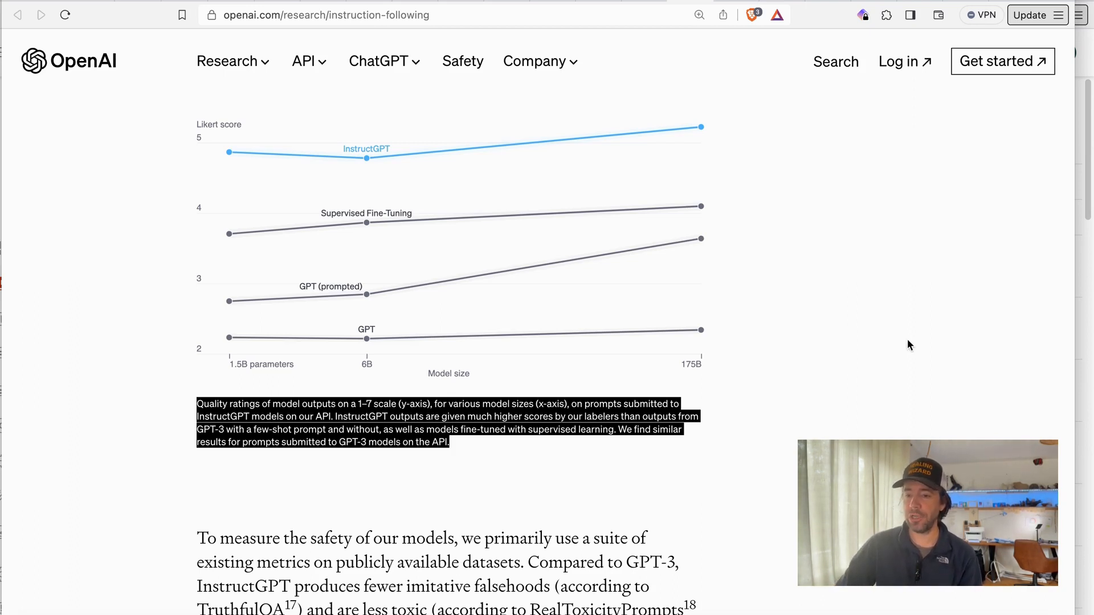
{"action": "mouse_move", "coordinate": [899, 325]}
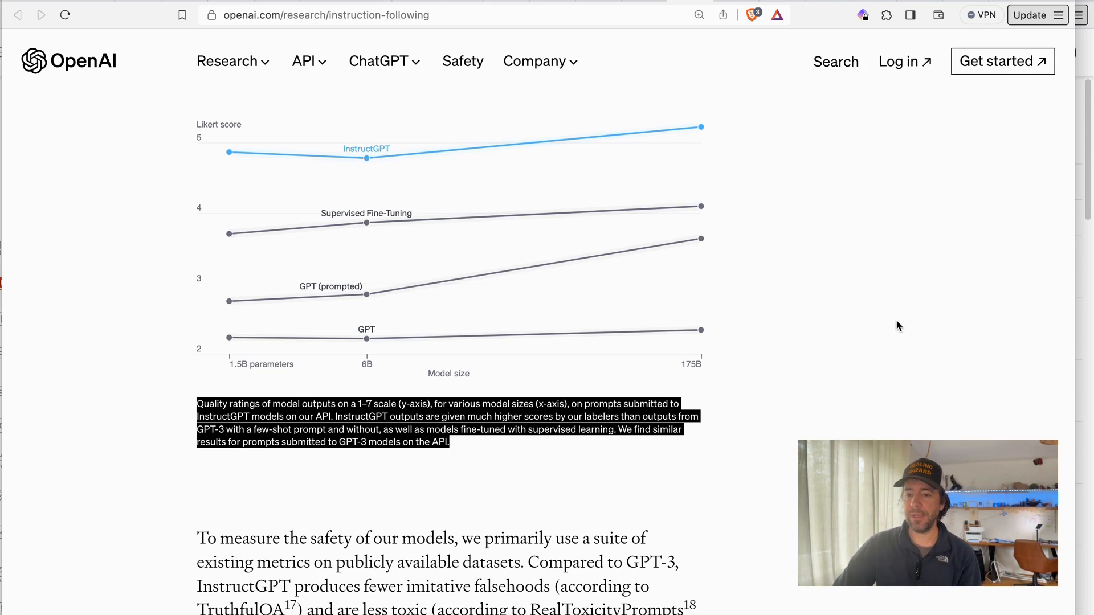
{"action": "mouse_move", "coordinate": [518, 281]}
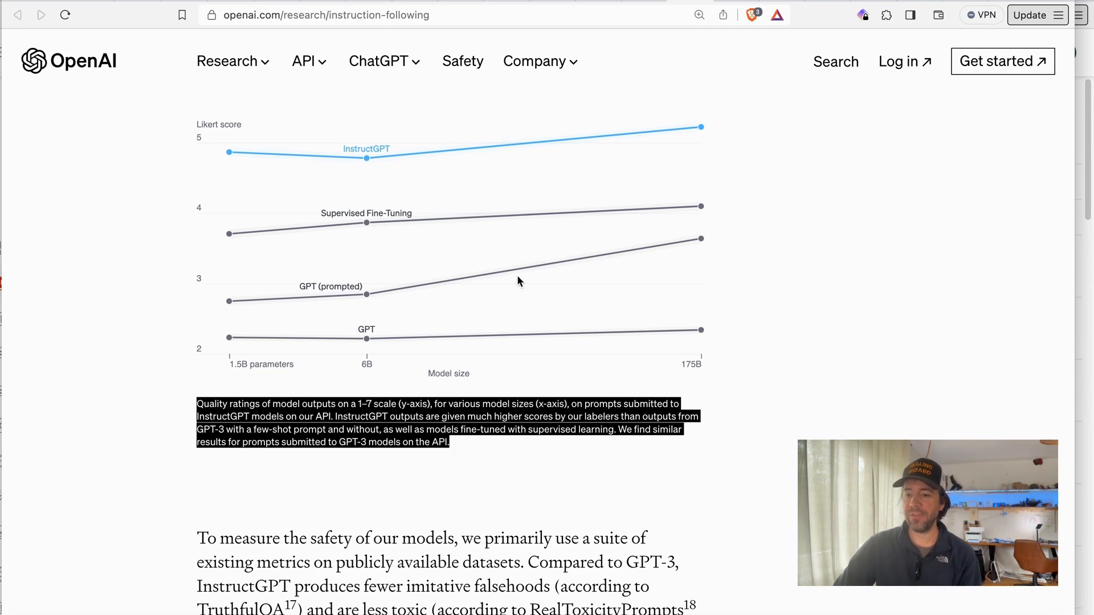
{"action": "mouse_move", "coordinate": [650, 139]}
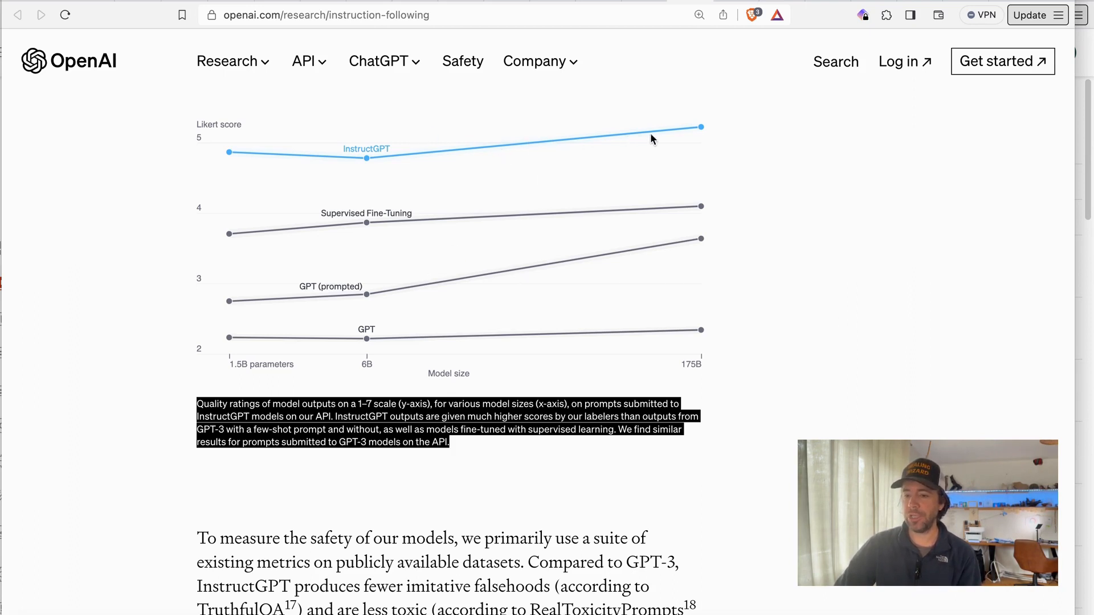
{"action": "mouse_move", "coordinate": [778, 233]}
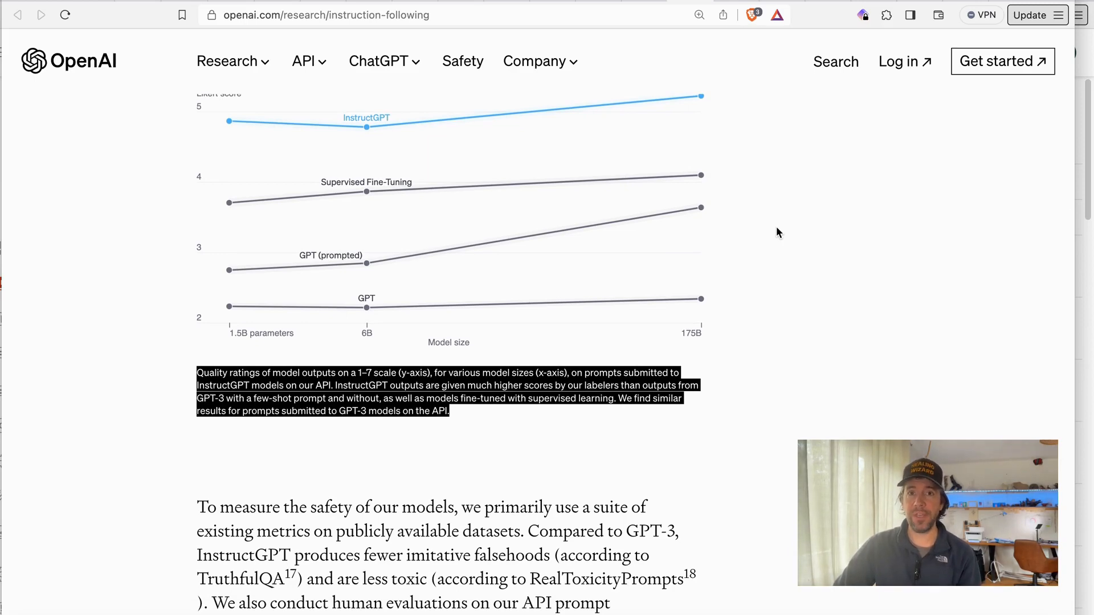
{"action": "scroll", "scroll_direction": "down", "scroll_amount": 3}
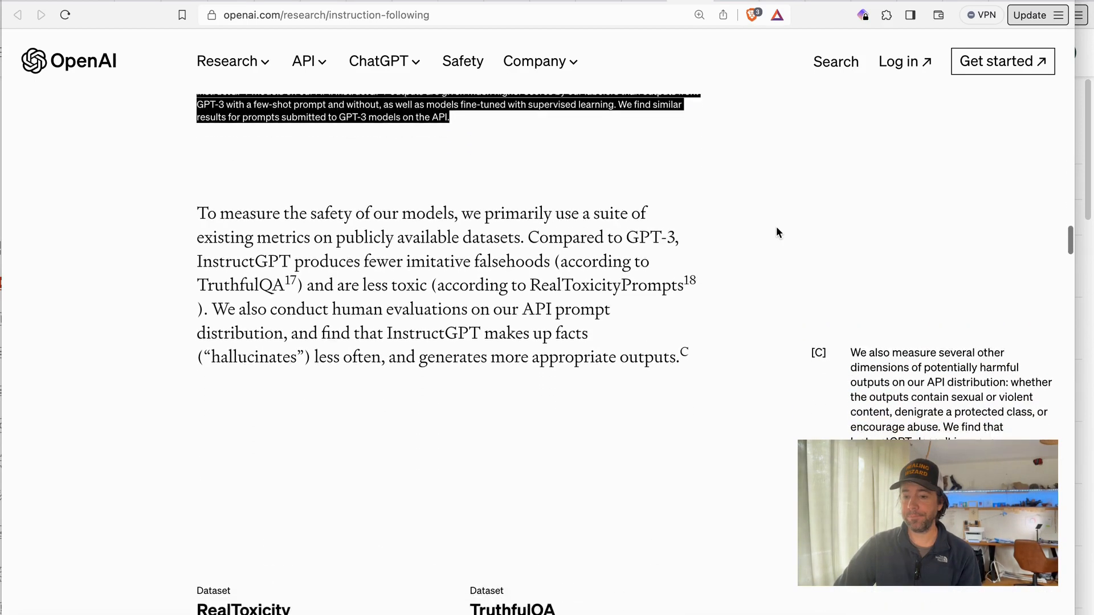
{"action": "scroll", "scroll_direction": "down", "scroll_amount": 3}
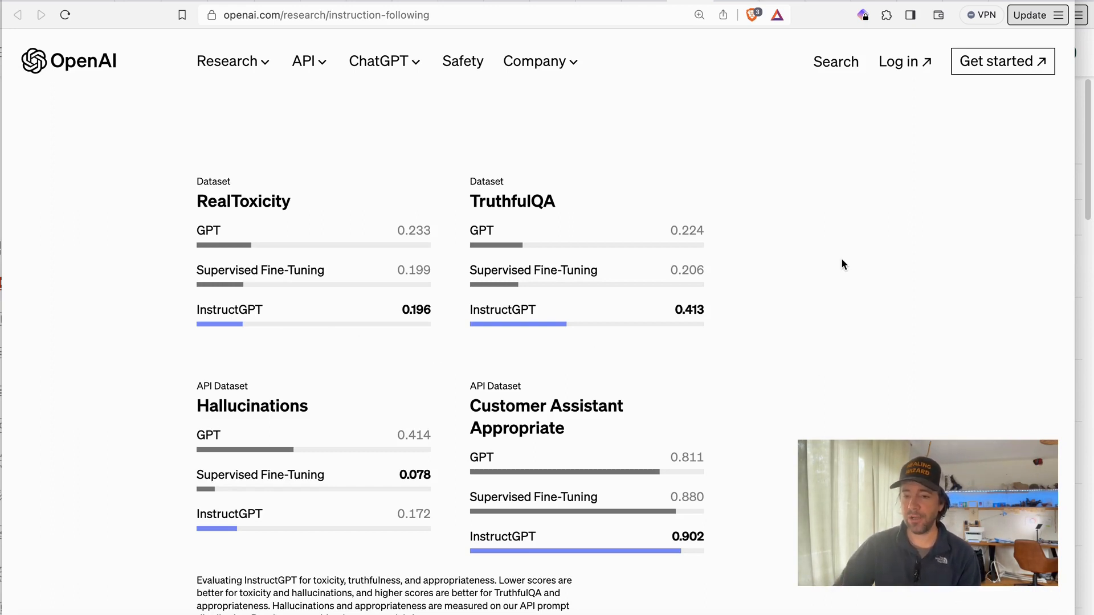
{"action": "mouse_move", "coordinate": [480, 164]}
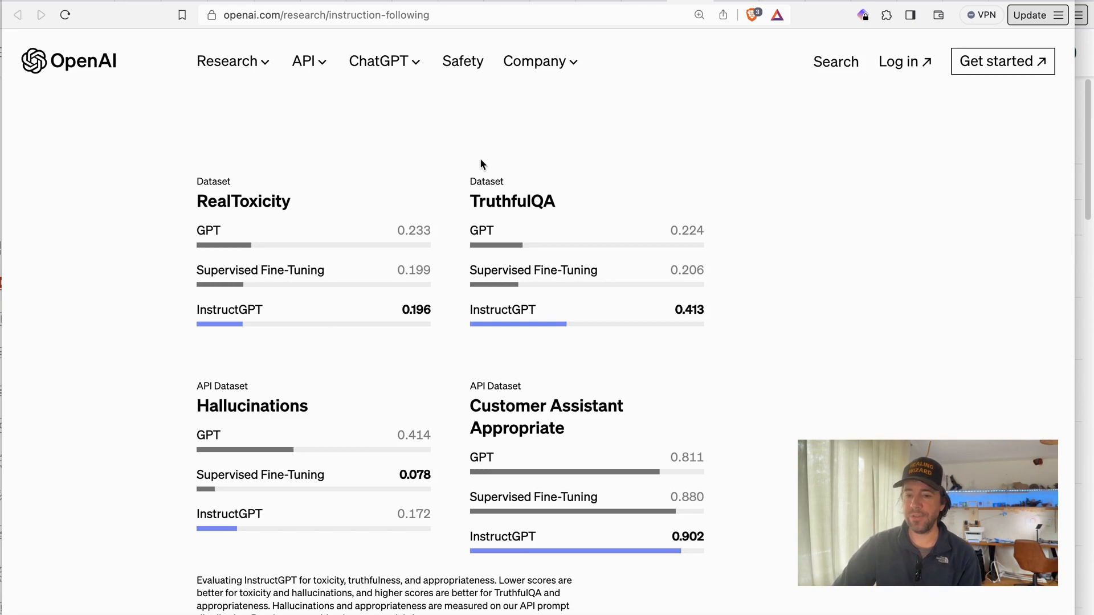
{"action": "mouse_move", "coordinate": [941, 185]}
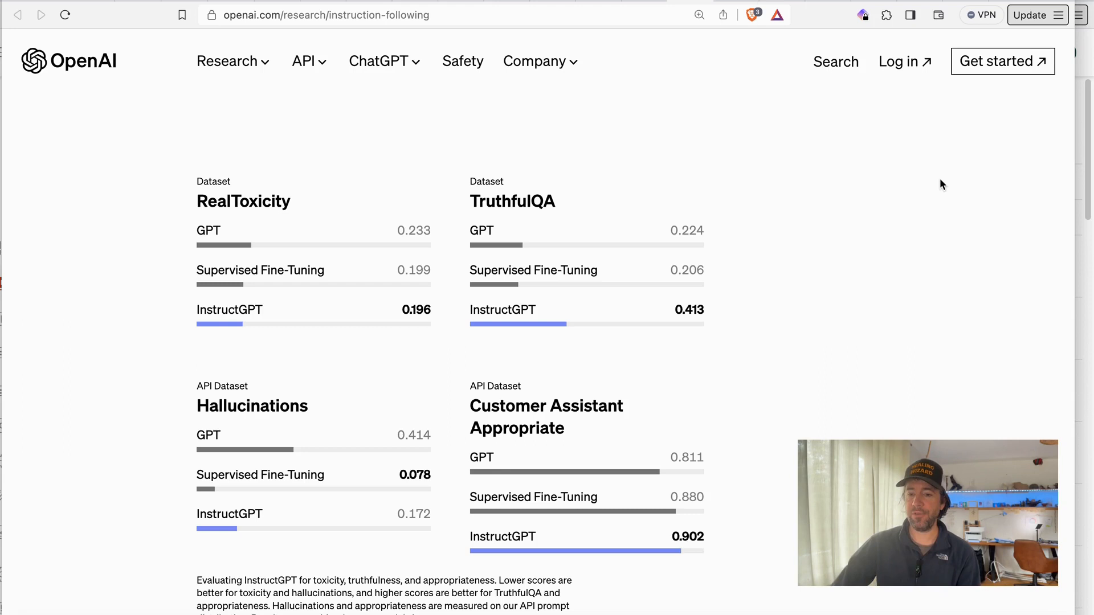
{"action": "mouse_move", "coordinate": [281, 199]}
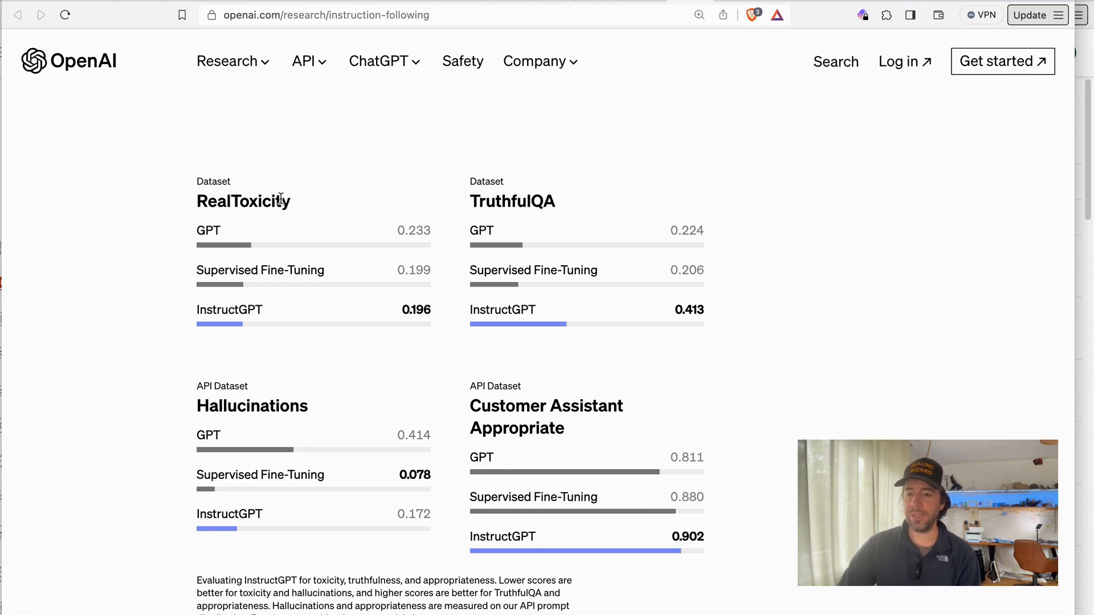
{"action": "mouse_move", "coordinate": [437, 234]}
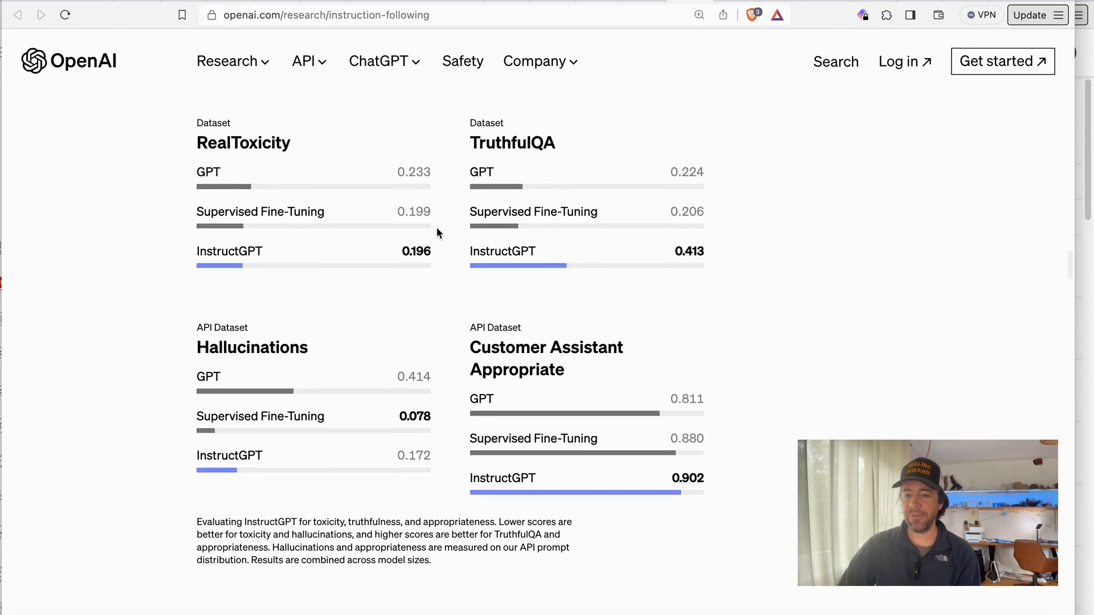
{"action": "mouse_move", "coordinate": [198, 256]}
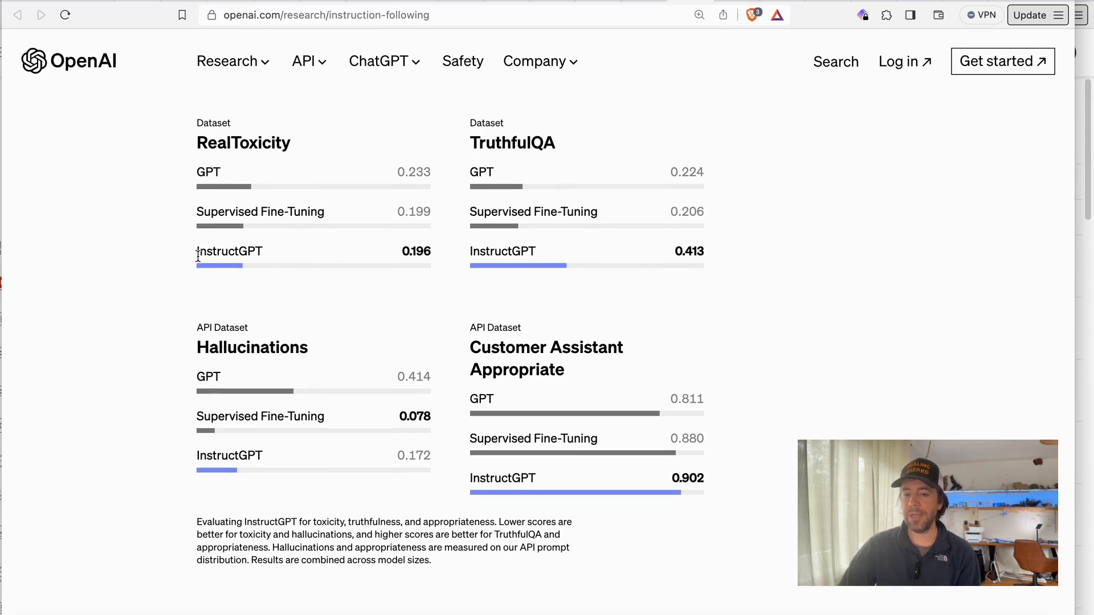
{"action": "mouse_move", "coordinate": [278, 275]}
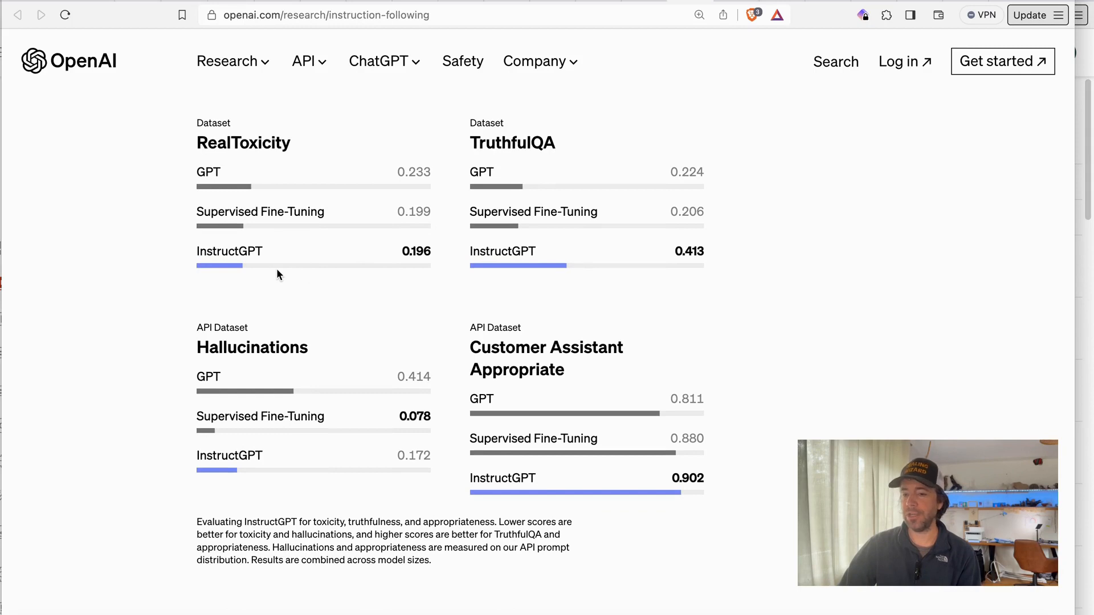
{"action": "mouse_move", "coordinate": [493, 161]}
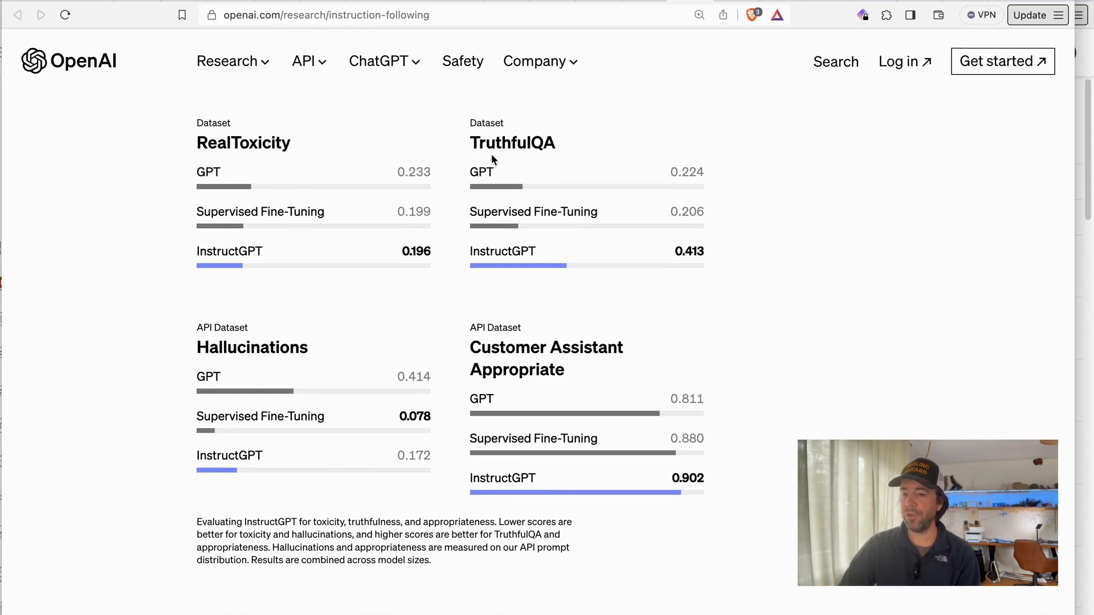
{"action": "mouse_move", "coordinate": [672, 282]}
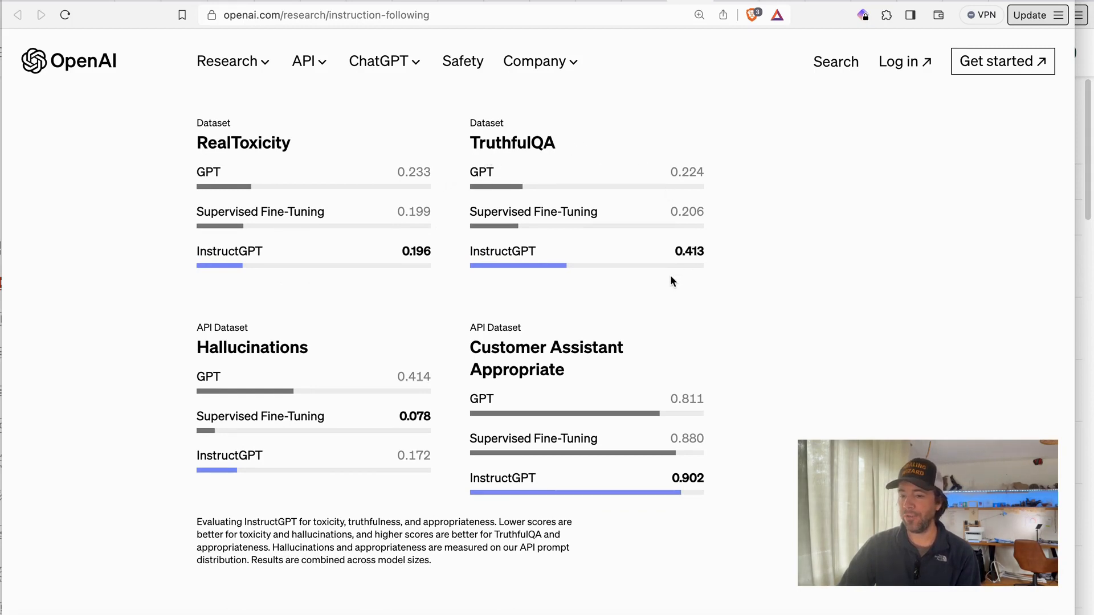
{"action": "mouse_move", "coordinate": [571, 269]}
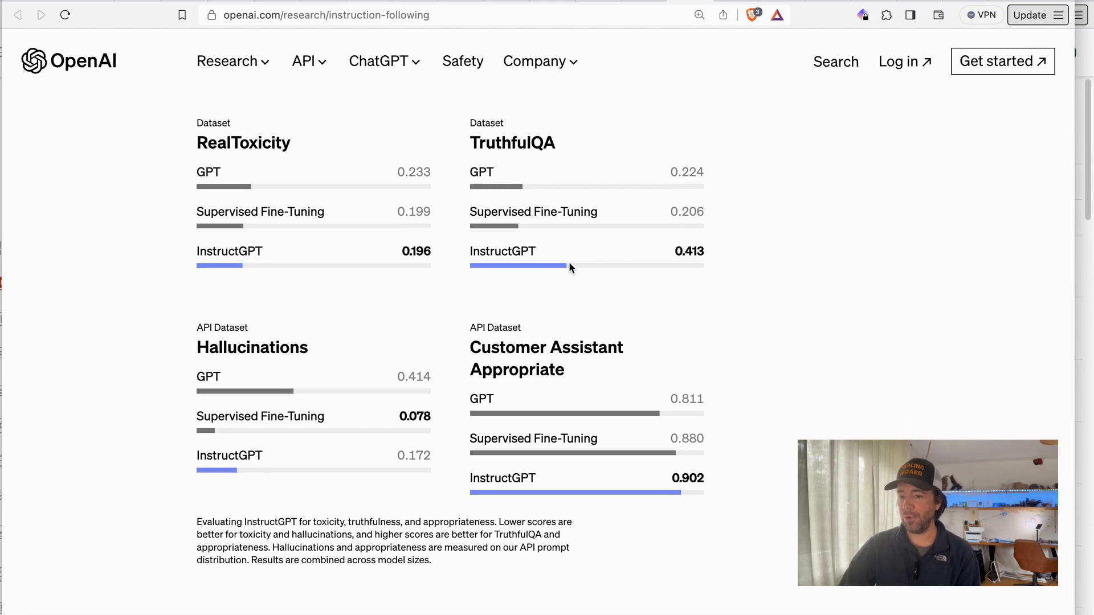
{"action": "scroll", "scroll_direction": "down", "scroll_amount": 3}
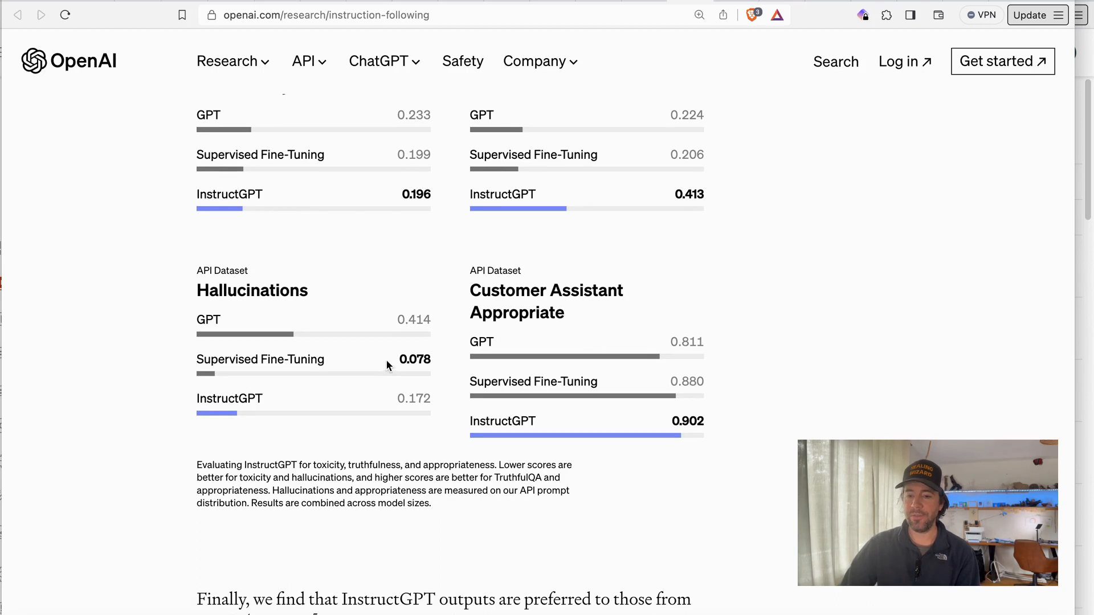
{"action": "mouse_move", "coordinate": [244, 420]}
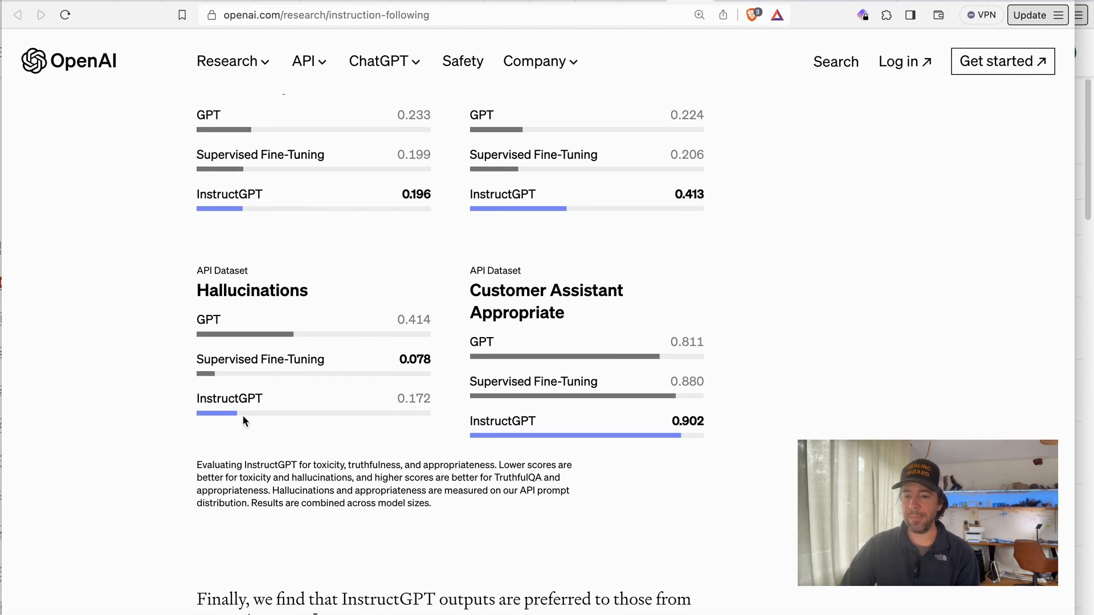
{"action": "mouse_move", "coordinate": [215, 331]}
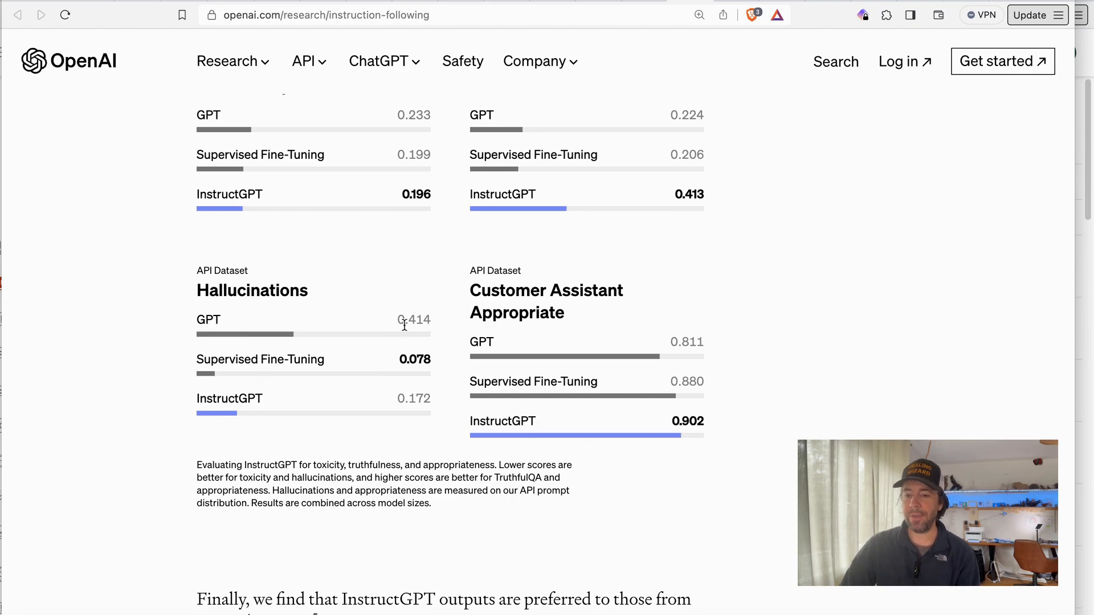
{"action": "mouse_move", "coordinate": [421, 402]}
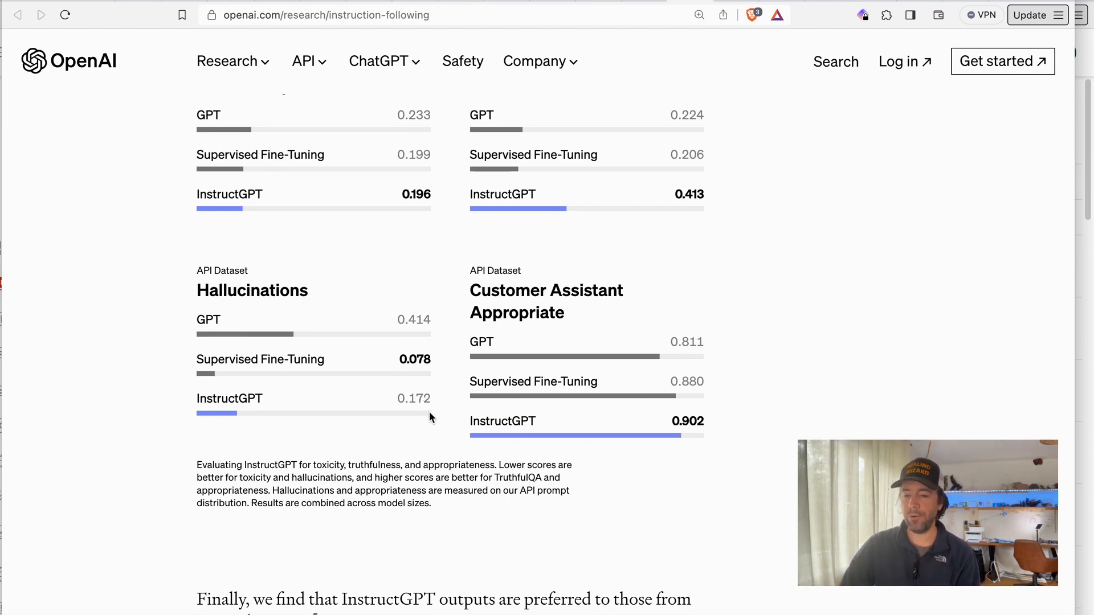
{"action": "mouse_move", "coordinate": [335, 362]}
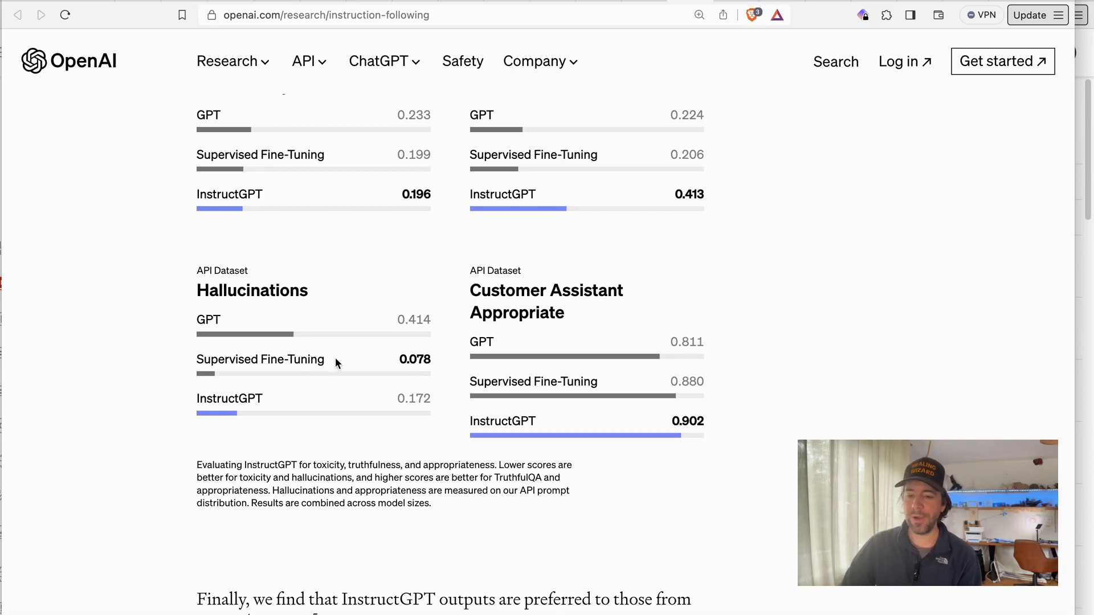
{"action": "mouse_move", "coordinate": [681, 400]}
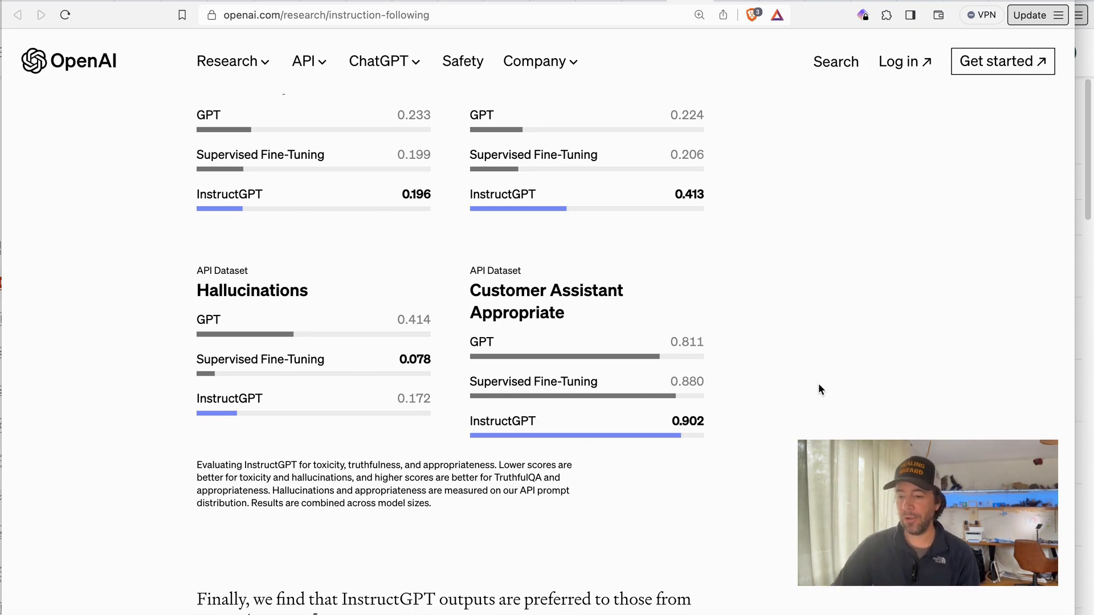
{"action": "mouse_move", "coordinate": [755, 365]}
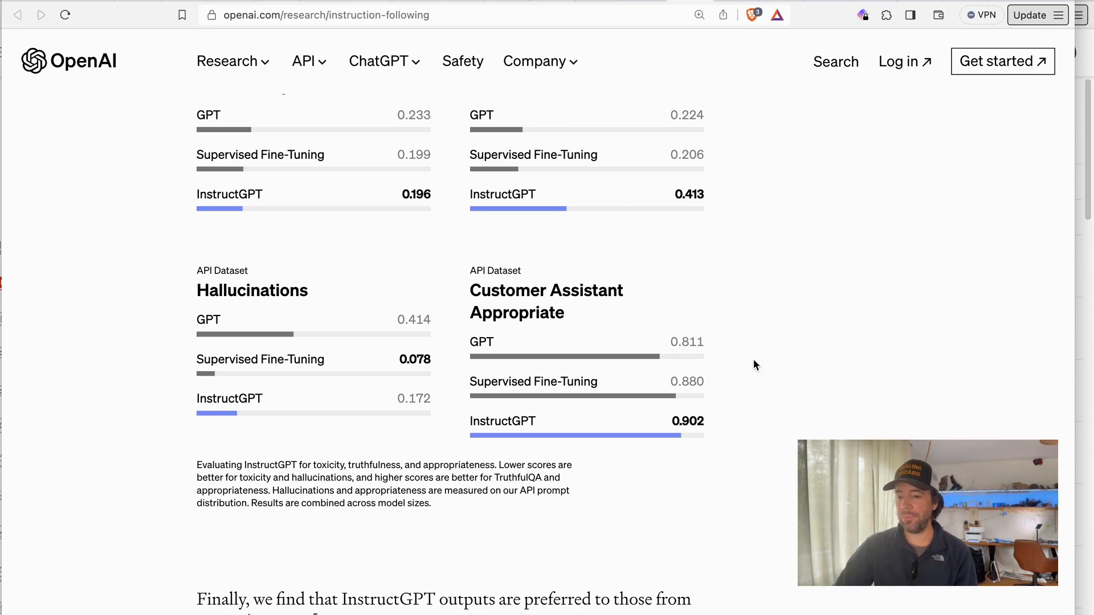
{"action": "mouse_move", "coordinate": [738, 364]}
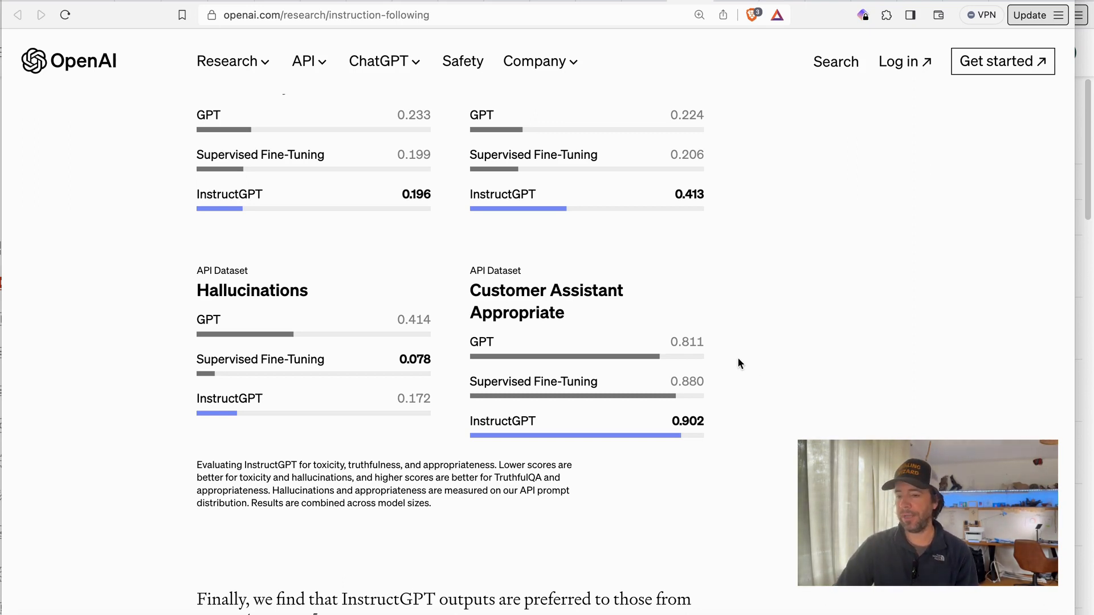
- Scroll past the chart caption to the 'Finally, we find…' FLAN/T0 paragraph and the Methods heading
{"action": "scroll", "scroll_direction": "down", "scroll_amount": 3}
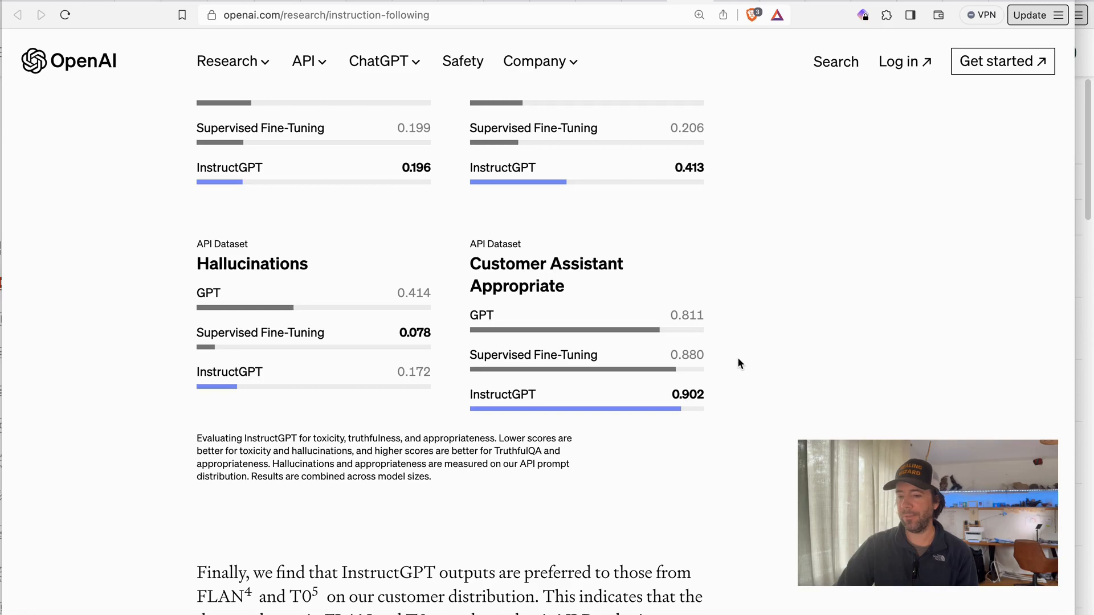
{"action": "mouse_move", "coordinate": [735, 398]}
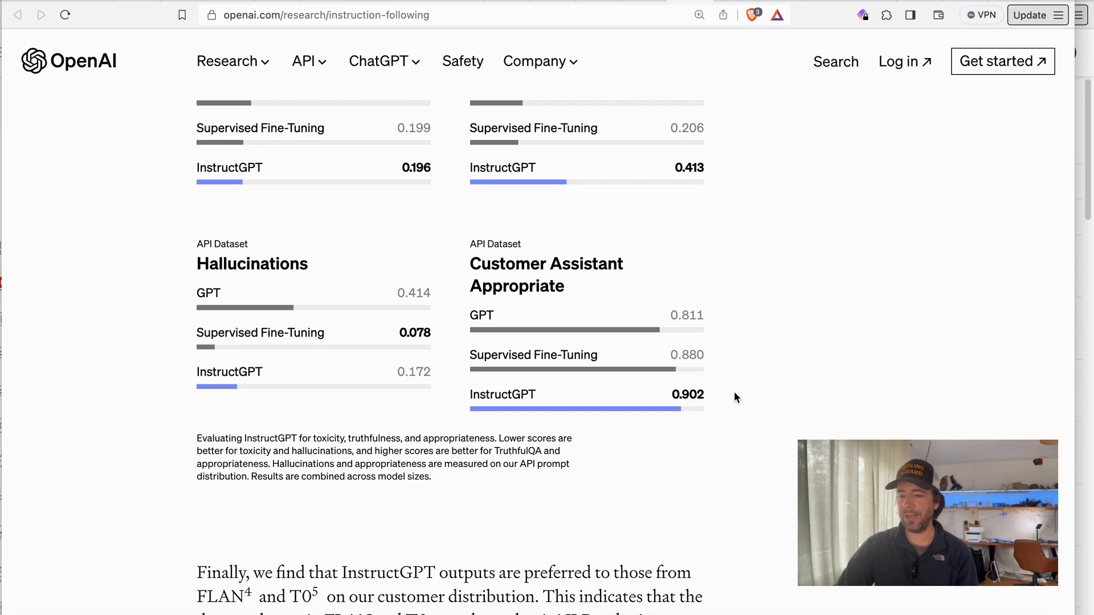
{"action": "scroll", "scroll_direction": "down", "scroll_amount": 3}
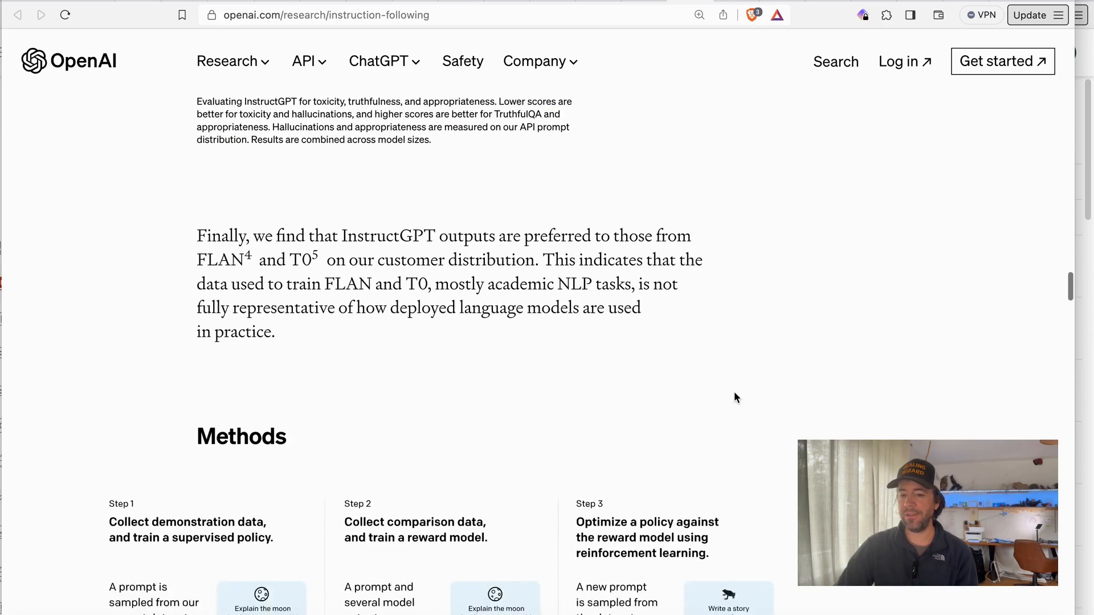
- Glance back up at the charts, then scroll down to the three-step Methods training diagram
{"action": "scroll", "scroll_direction": "up", "scroll_amount": 3}
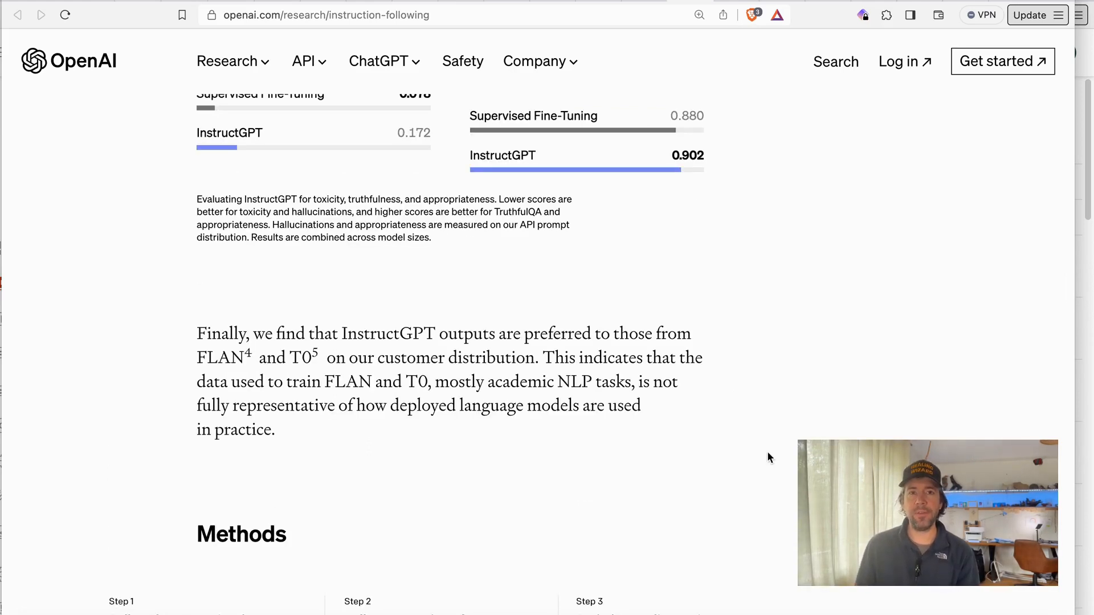
{"action": "scroll", "scroll_direction": "up", "scroll_amount": 3}
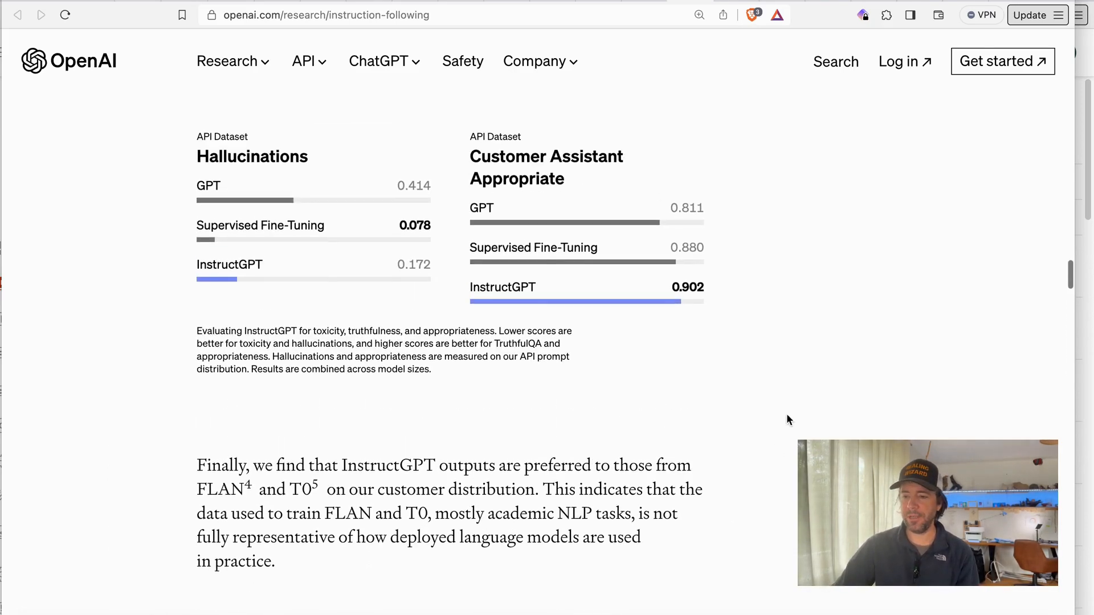
{"action": "mouse_move", "coordinate": [661, 281]}
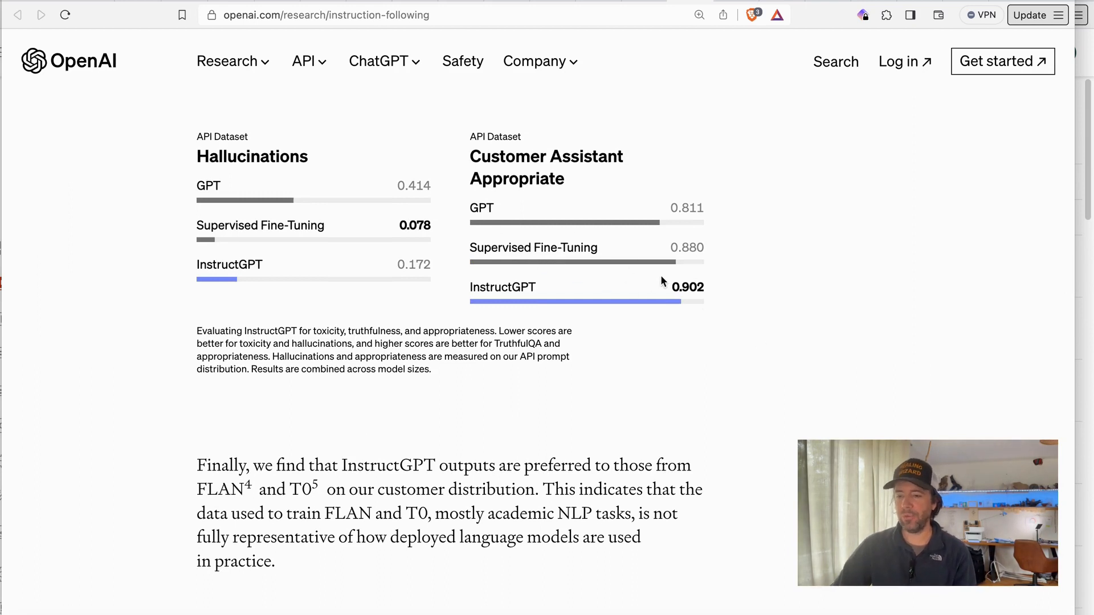
{"action": "scroll", "scroll_direction": "up", "scroll_amount": 3}
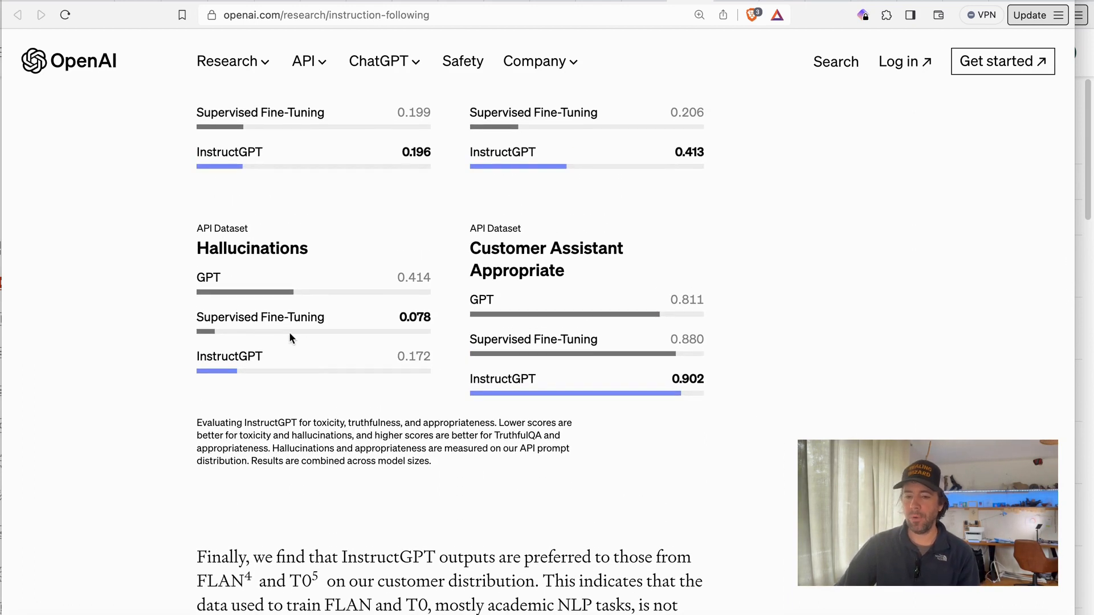
{"action": "mouse_move", "coordinate": [581, 337]}
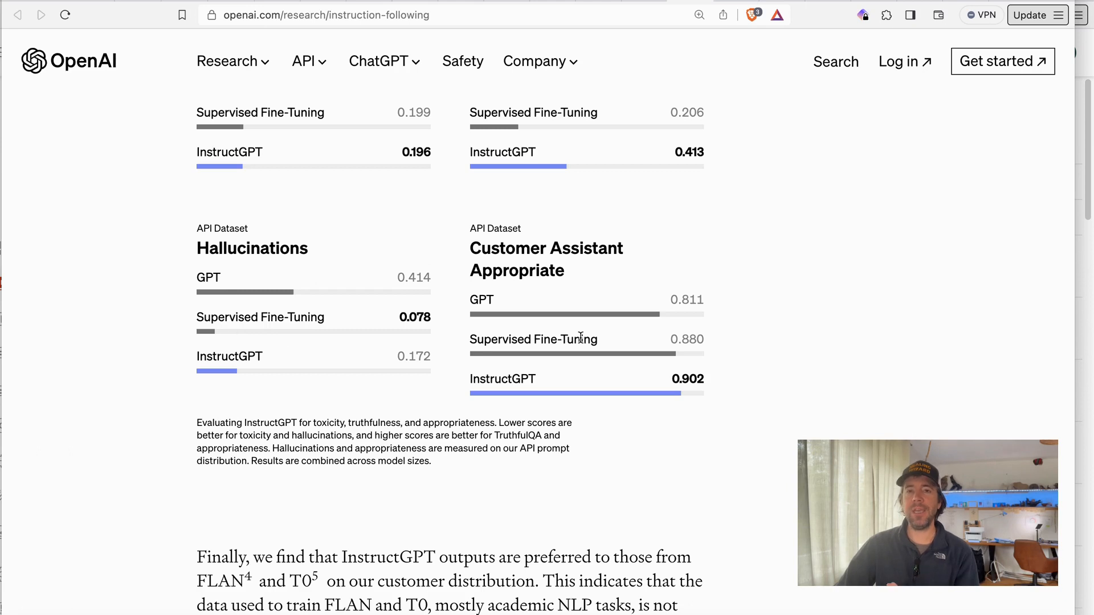
{"action": "mouse_move", "coordinate": [760, 350]}
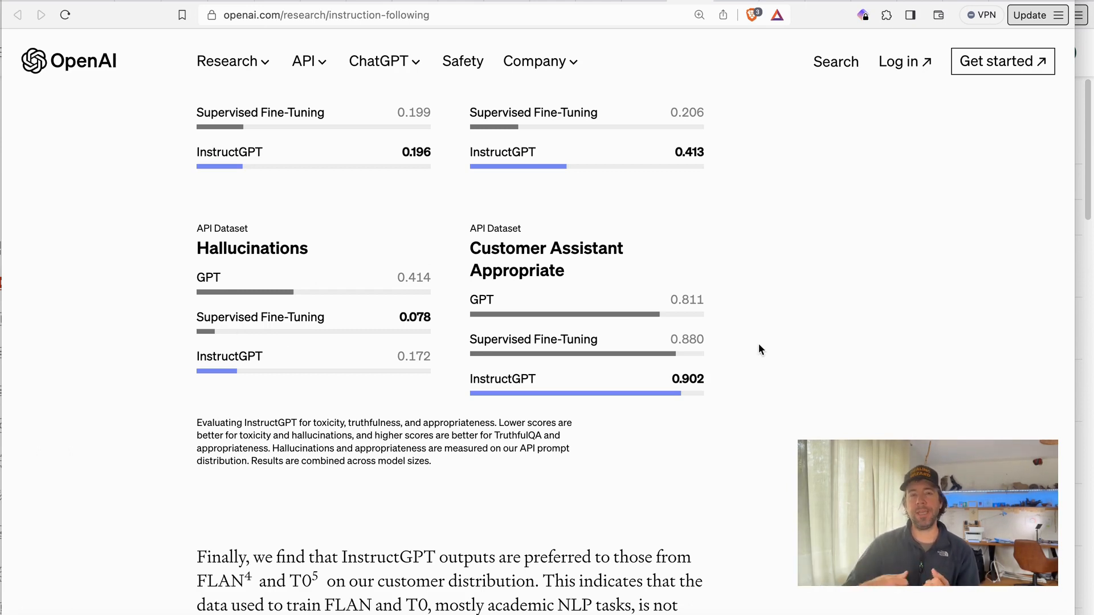
{"action": "mouse_move", "coordinate": [754, 350]}
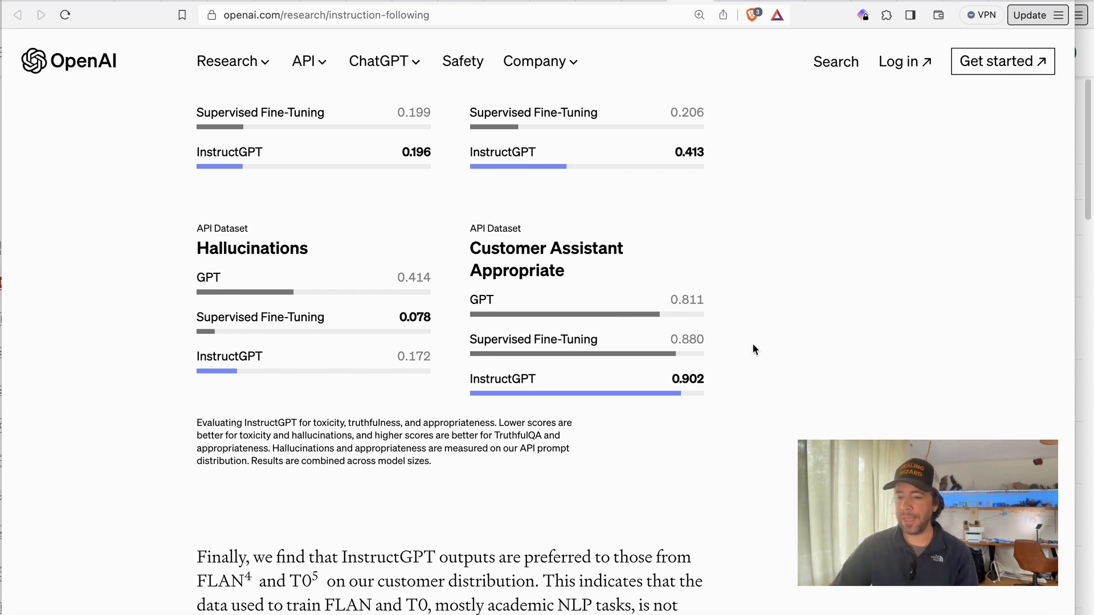
{"action": "mouse_move", "coordinate": [688, 263]}
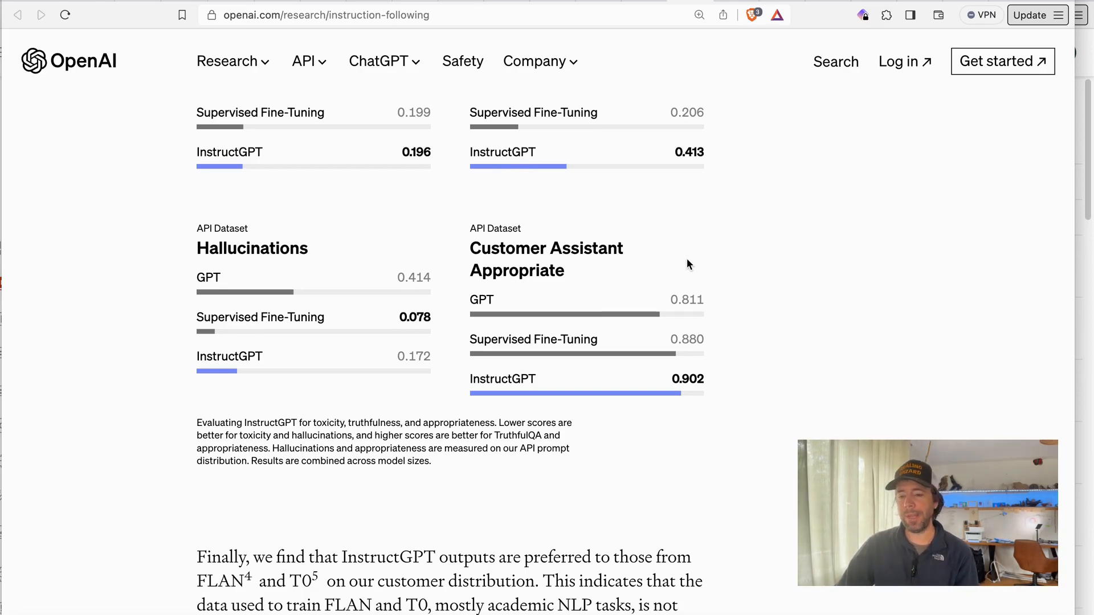
{"action": "scroll", "scroll_direction": "down", "scroll_amount": 3}
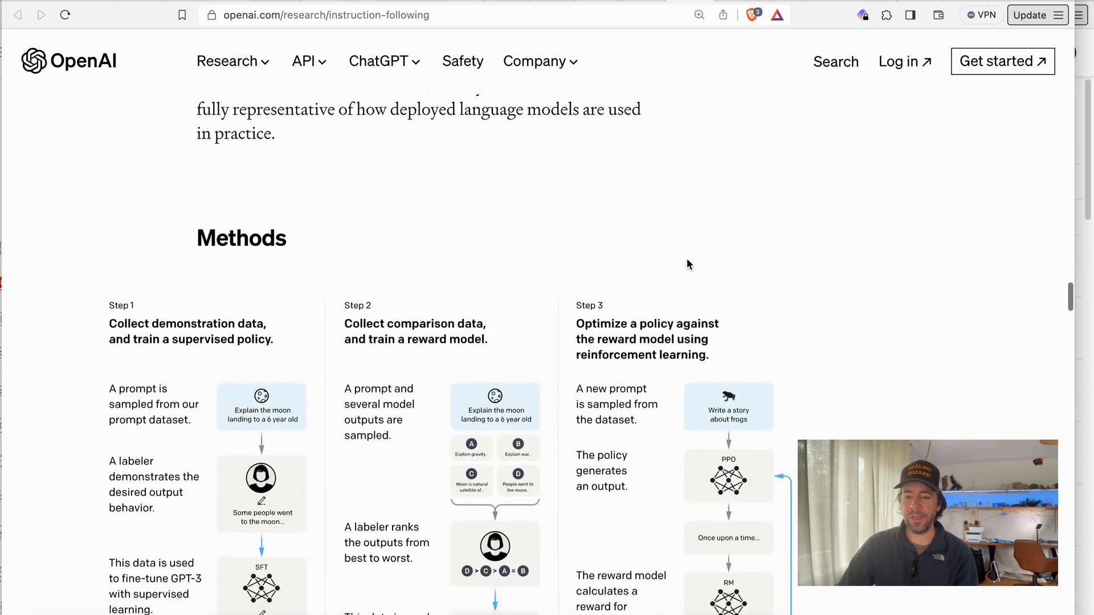
{"action": "scroll", "scroll_direction": "down", "scroll_amount": 3}
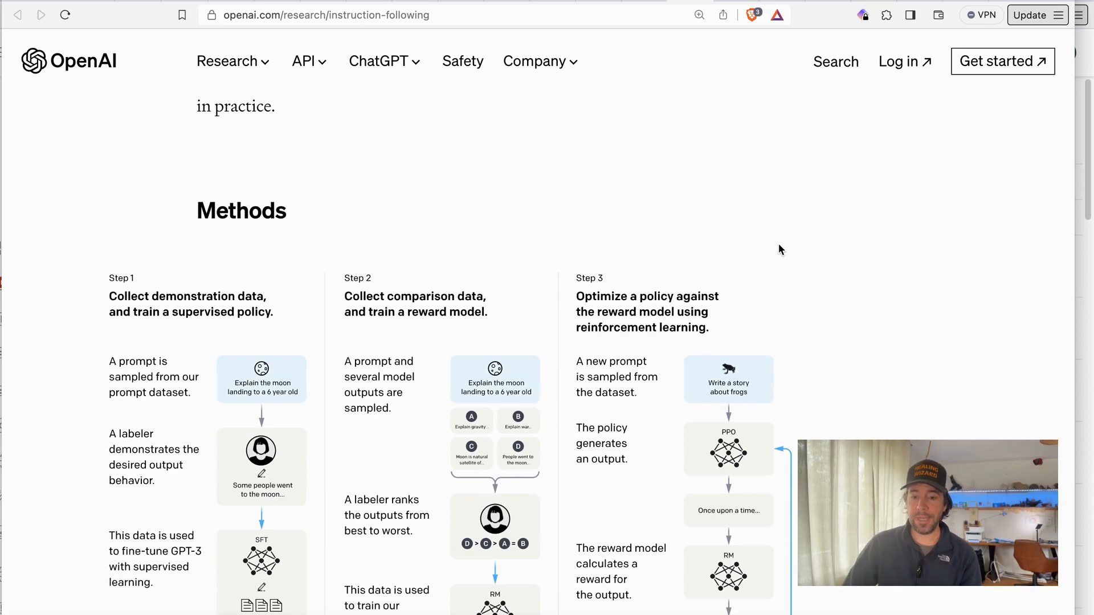